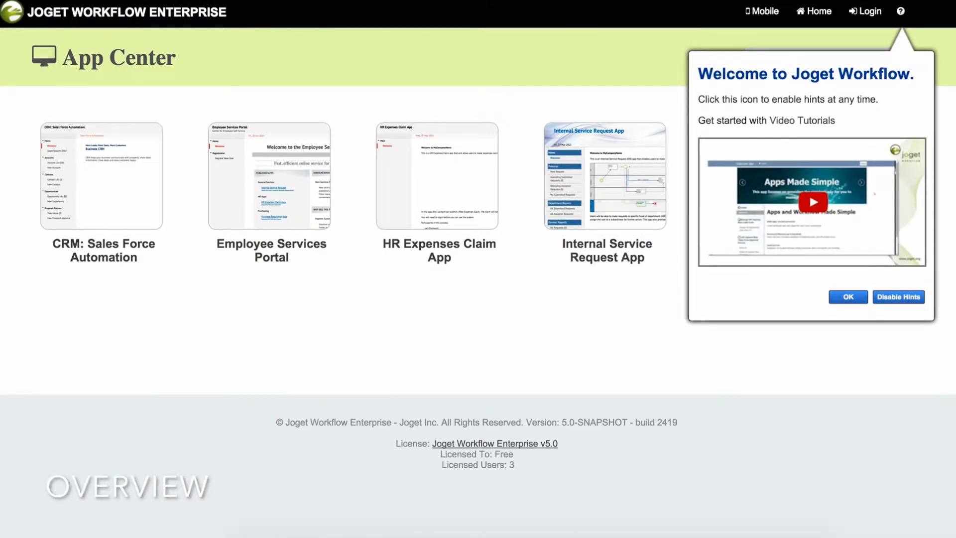
{"action": "mouse_move", "coordinate": [537, 71]}
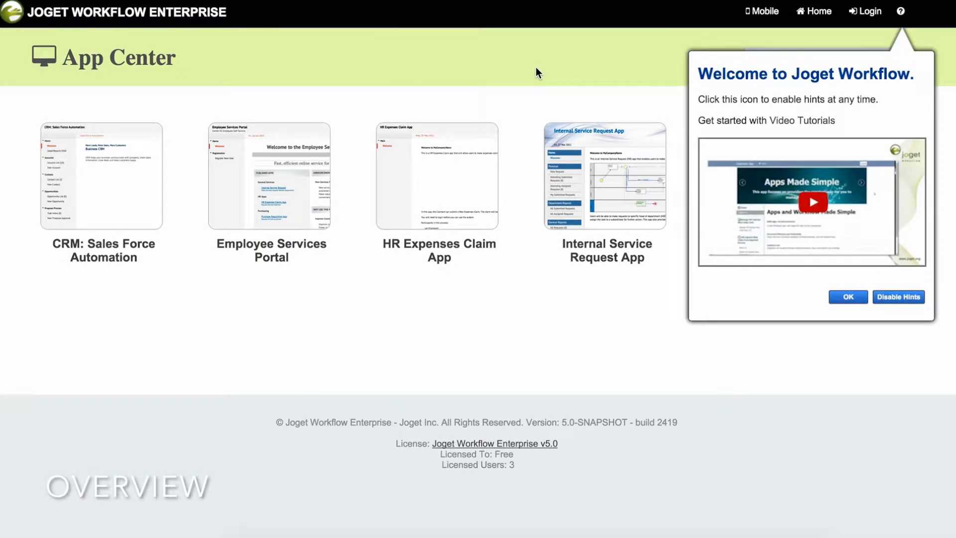
{"action": "mouse_move", "coordinate": [658, 87]}
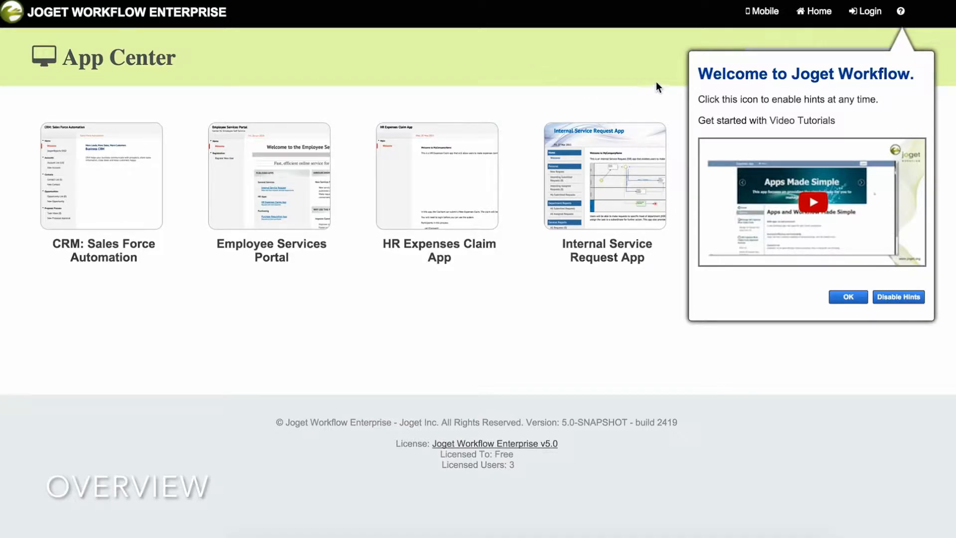
{"action": "mouse_move", "coordinate": [850, 274]}
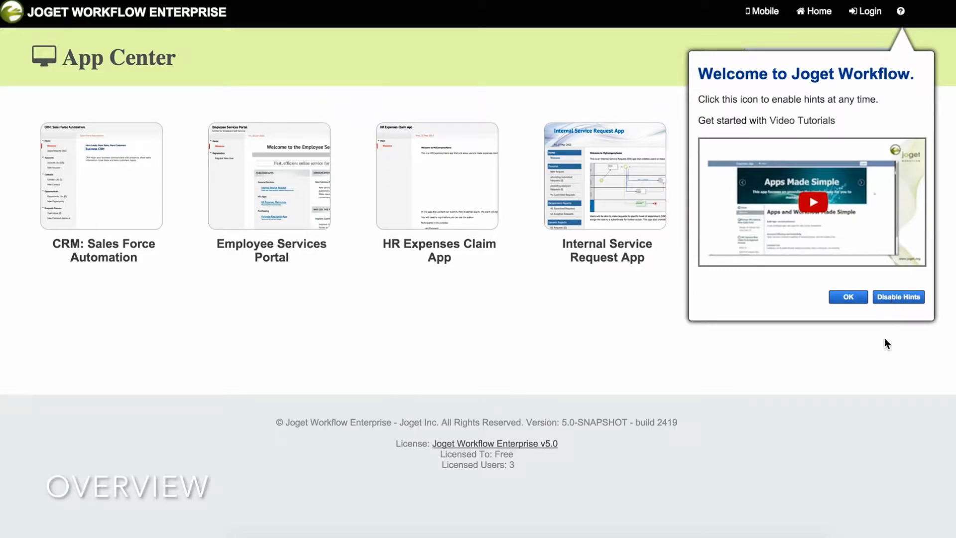
{"action": "mouse_move", "coordinate": [880, 338]}
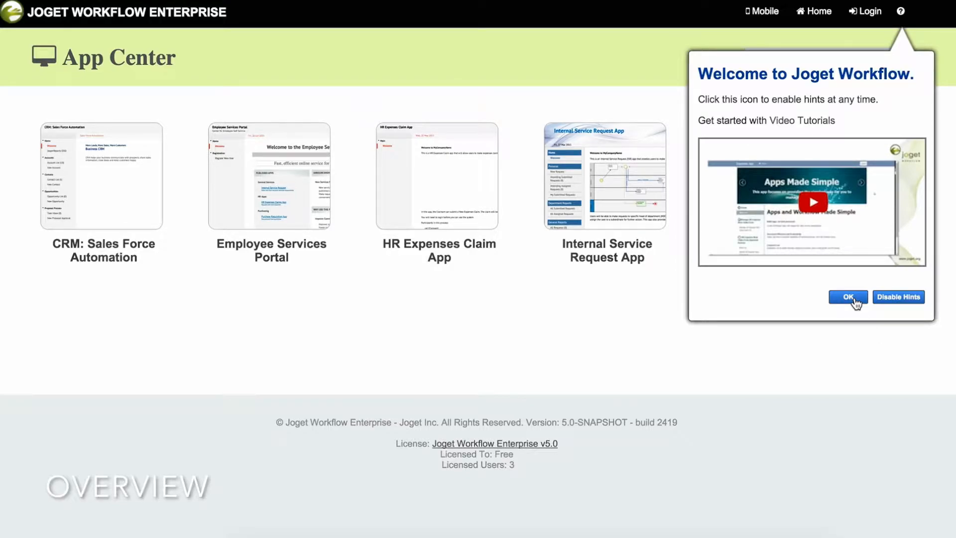
- Dismiss the welcome hint and bring up the login form
{"action": "left_click", "coordinate": [847, 298]}
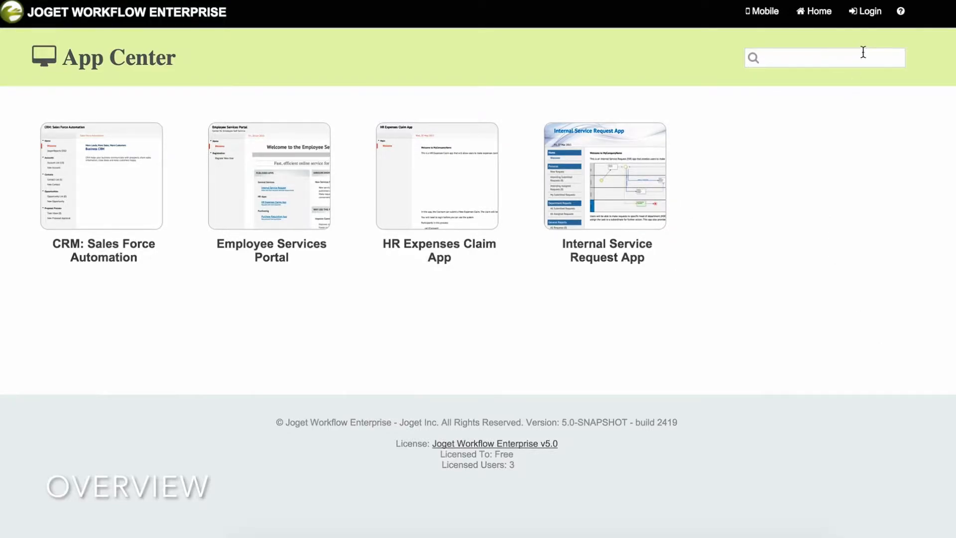
{"action": "left_click", "coordinate": [865, 11]}
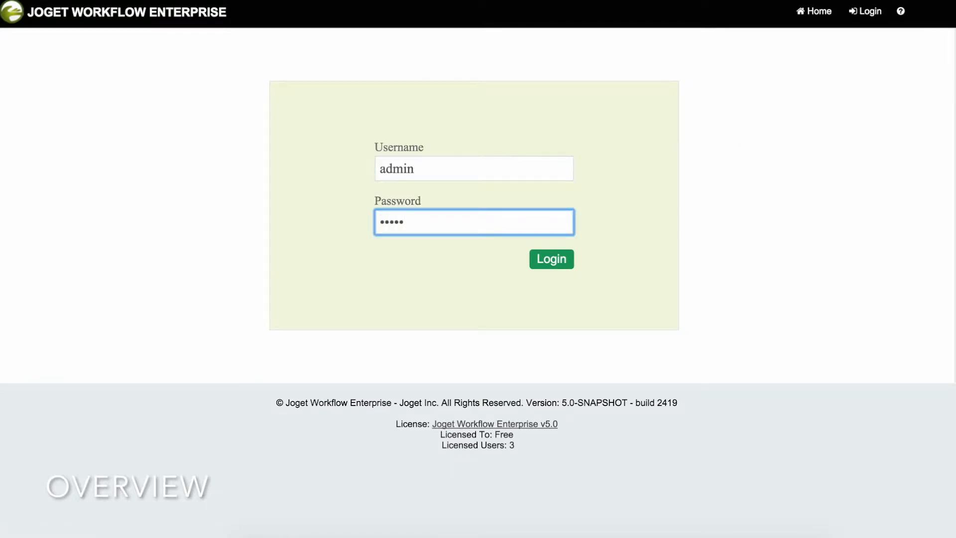
- Log in as admin, step through all overview hints, and show All Apps
{"action": "left_click", "coordinate": [551, 259]}
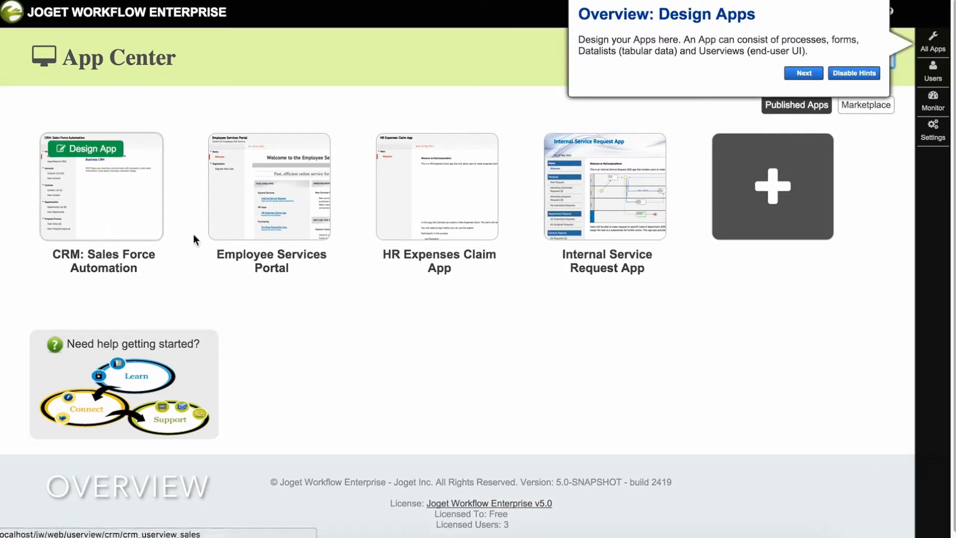
{"action": "mouse_move", "coordinate": [77, 233]}
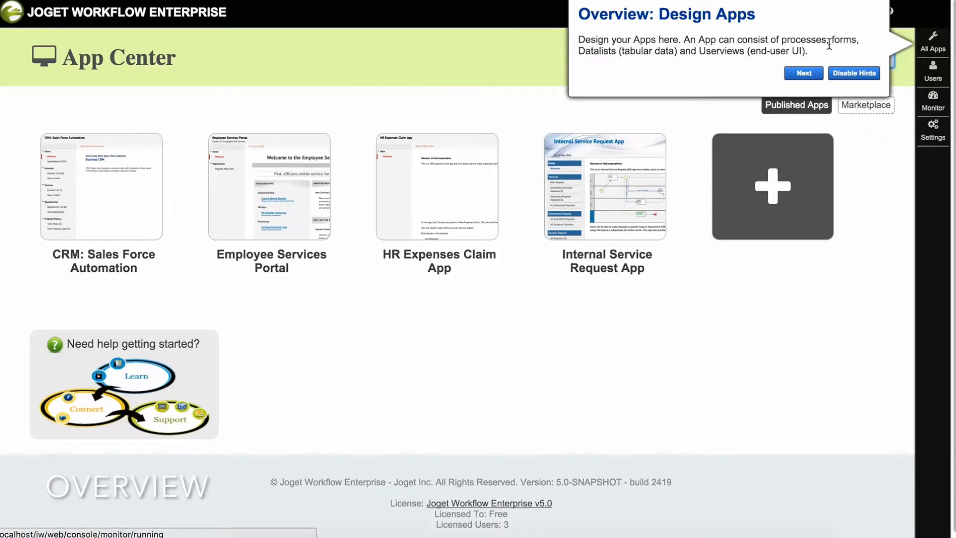
{"action": "left_click", "coordinate": [803, 73]}
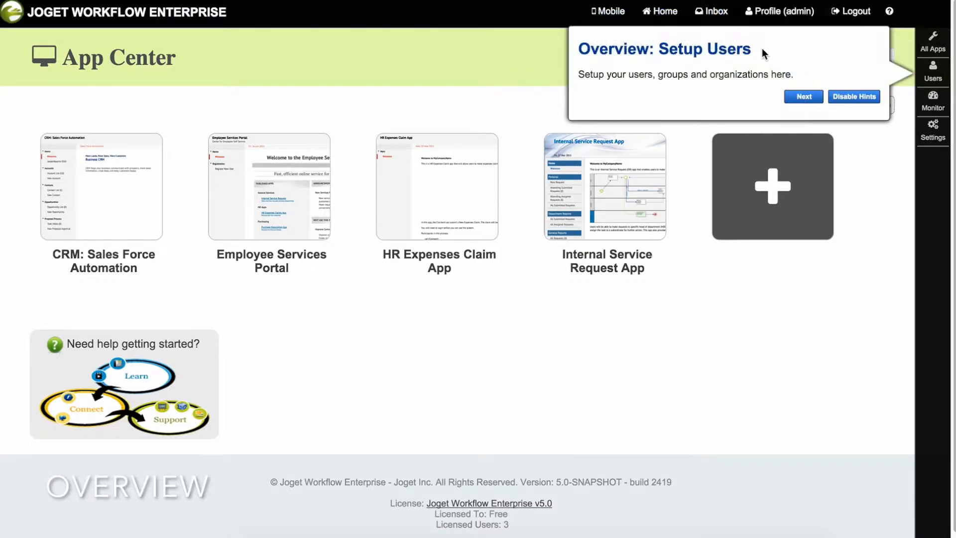
{"action": "left_click", "coordinate": [803, 97]}
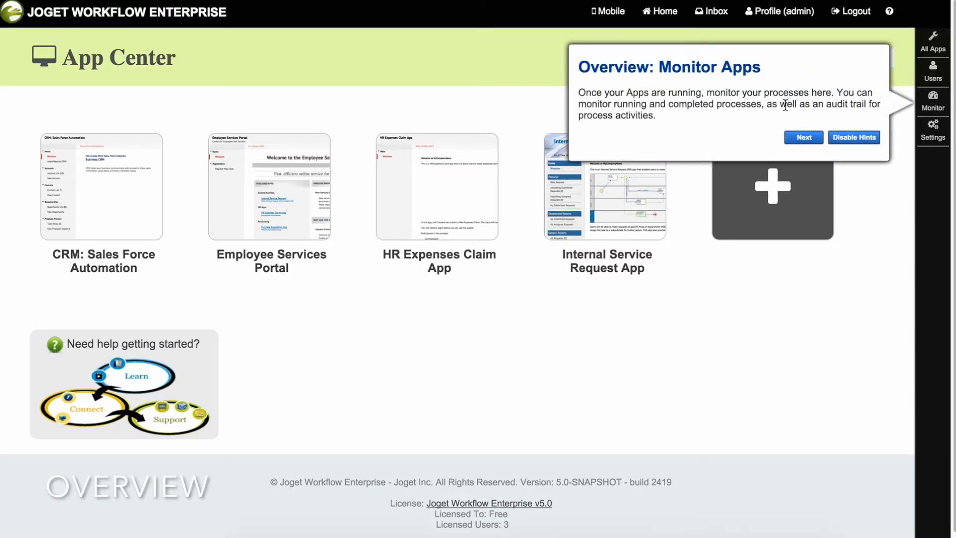
{"action": "left_click", "coordinate": [803, 138]}
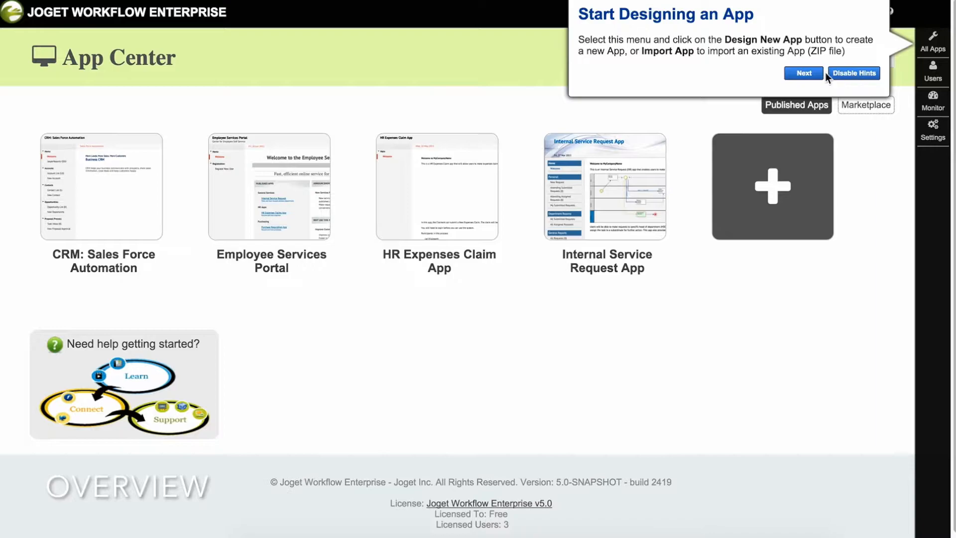
{"action": "left_click", "coordinate": [804, 73]}
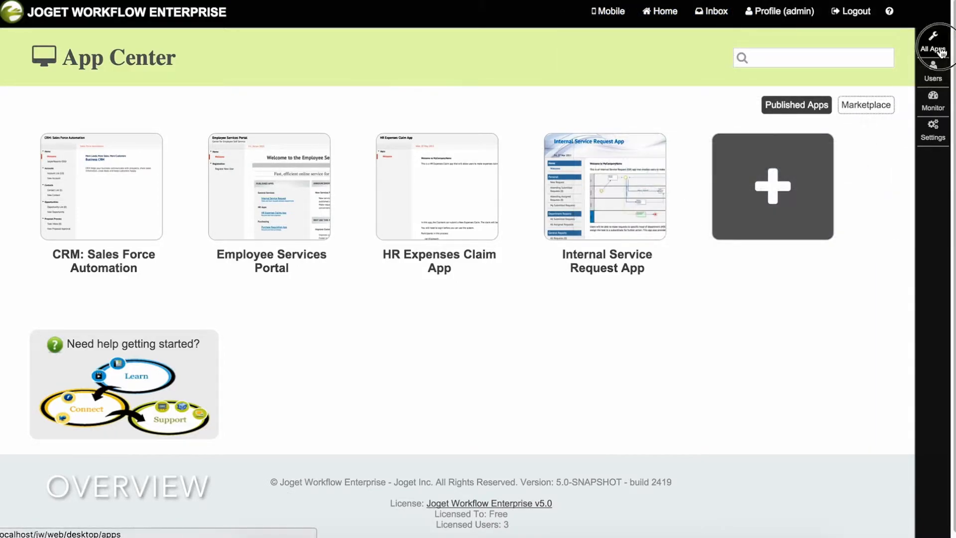
{"action": "left_click", "coordinate": [935, 45]}
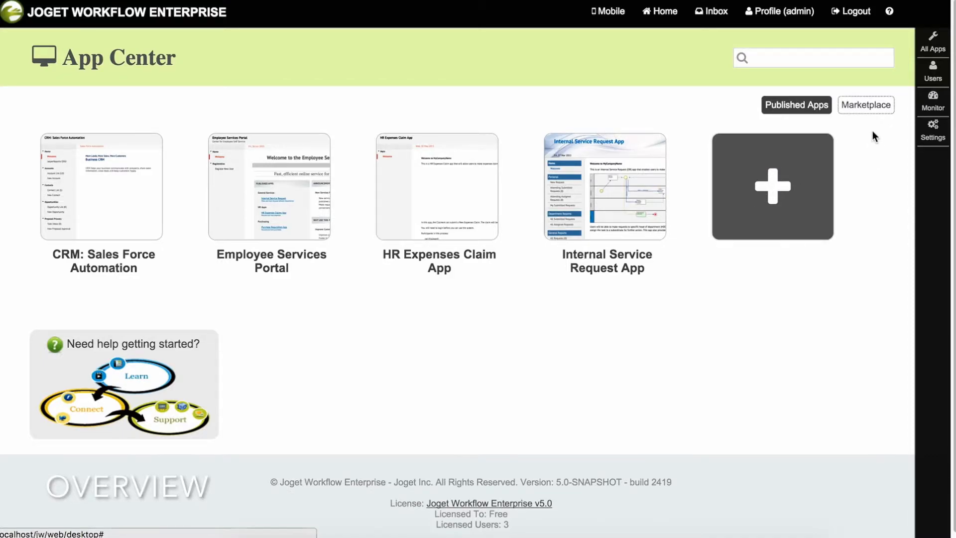
{"action": "mouse_move", "coordinate": [867, 173]}
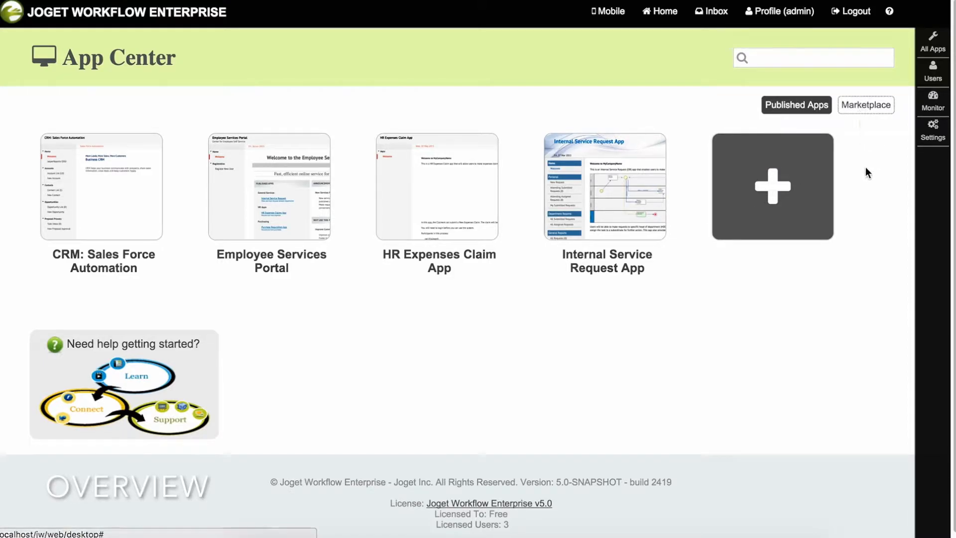
- Create the Customer Service Request app and dismiss the Forms, Datalists, Userviews and Publish hints
{"action": "left_click", "coordinate": [772, 187]}
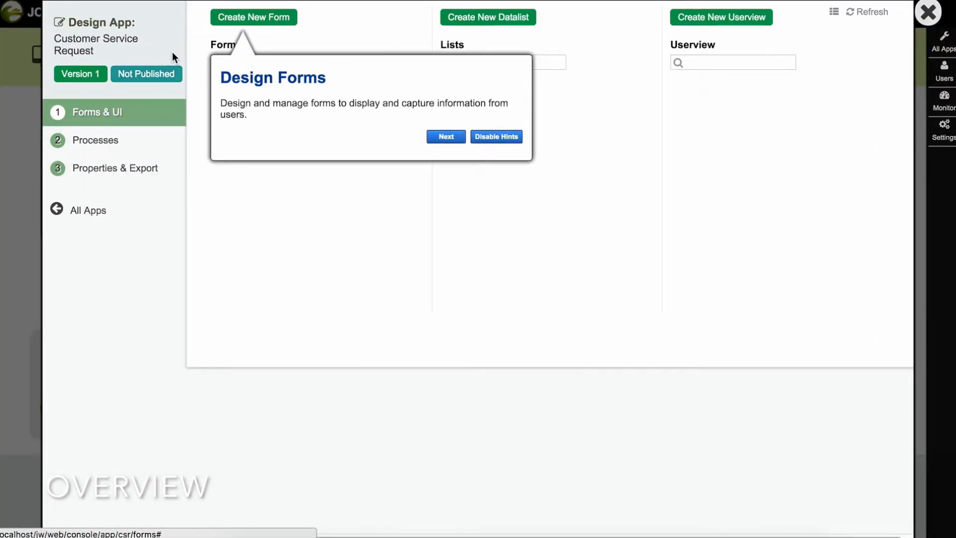
{"action": "left_click", "coordinate": [445, 136]}
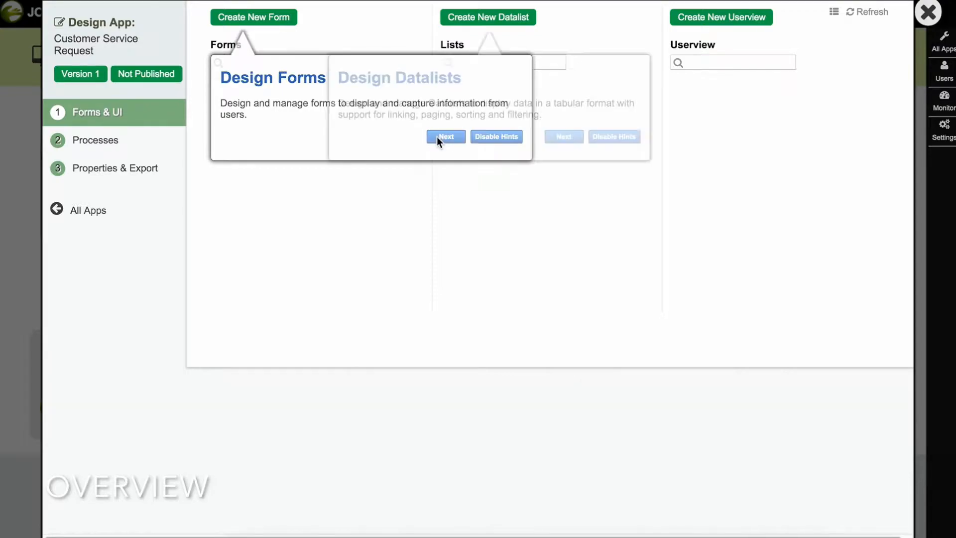
{"action": "left_click", "coordinate": [446, 137]}
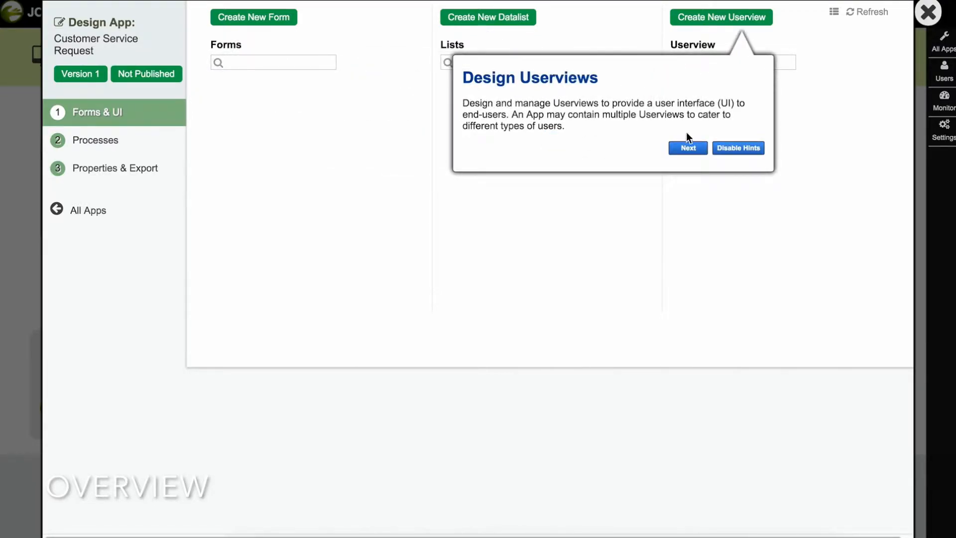
{"action": "left_click", "coordinate": [687, 147]}
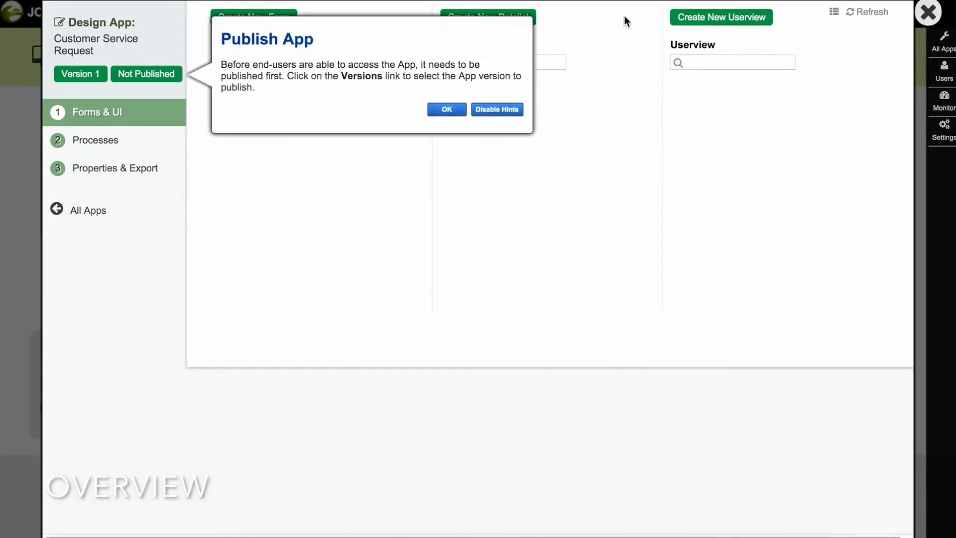
{"action": "left_click", "coordinate": [446, 110]}
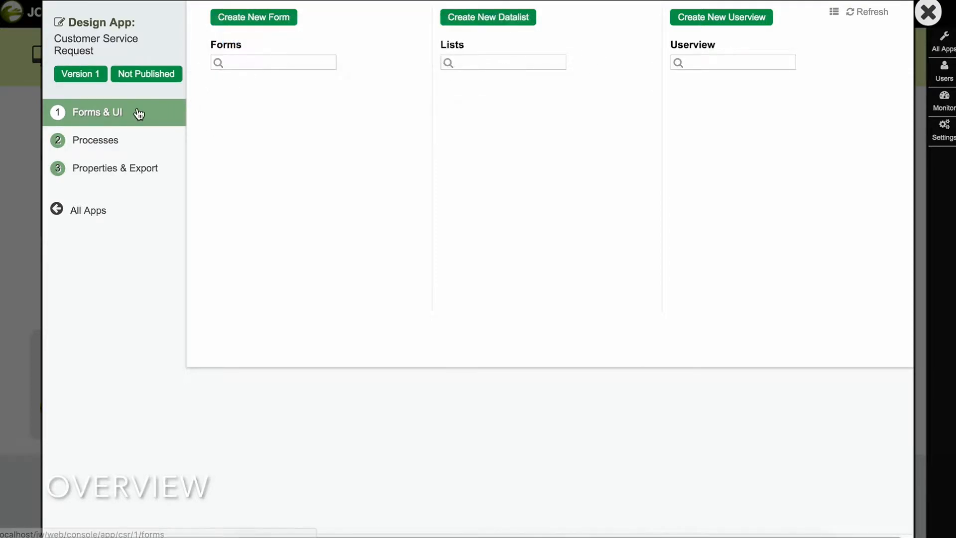
{"action": "mouse_move", "coordinate": [223, 150]}
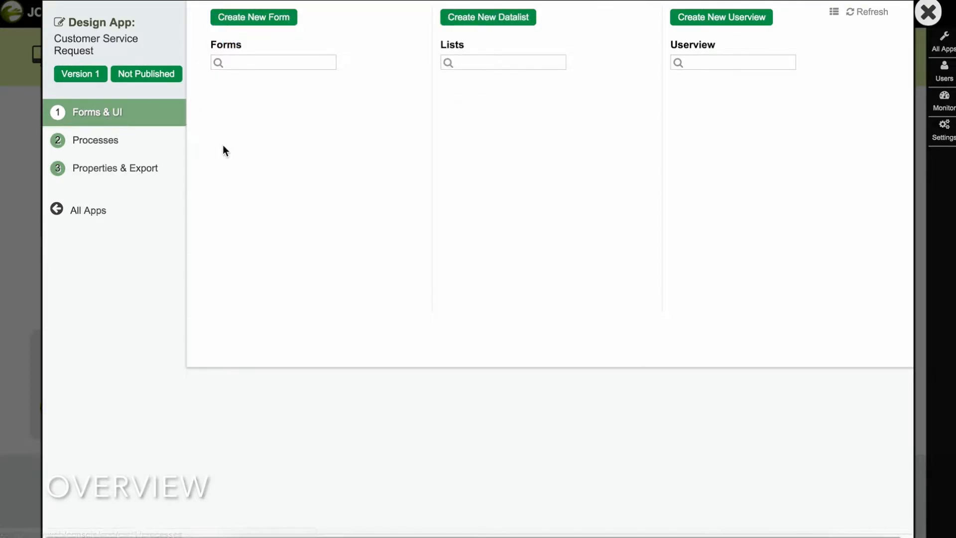
{"action": "mouse_move", "coordinate": [275, 155]}
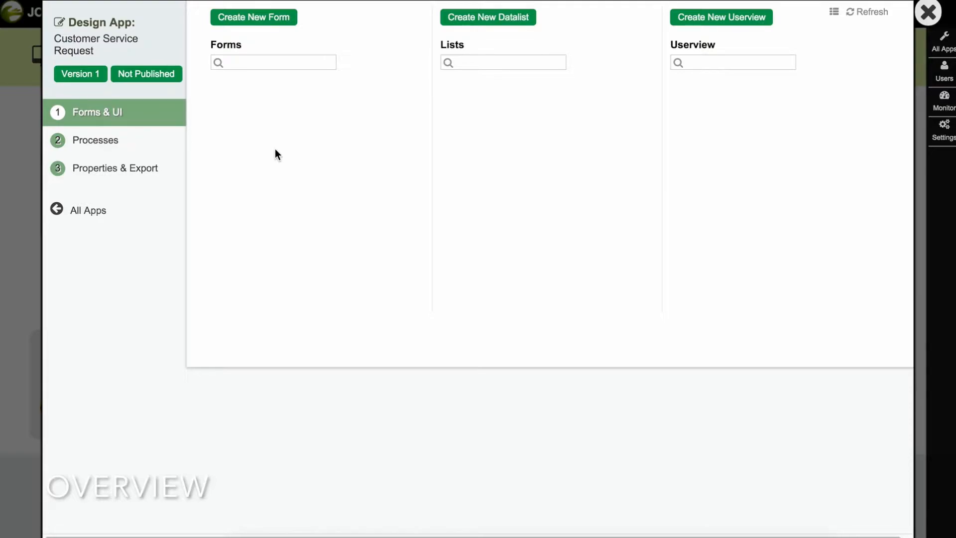
- View the empty Processes section, dismiss its hint, and go to Properties & Export
{"action": "left_click", "coordinate": [95, 140]}
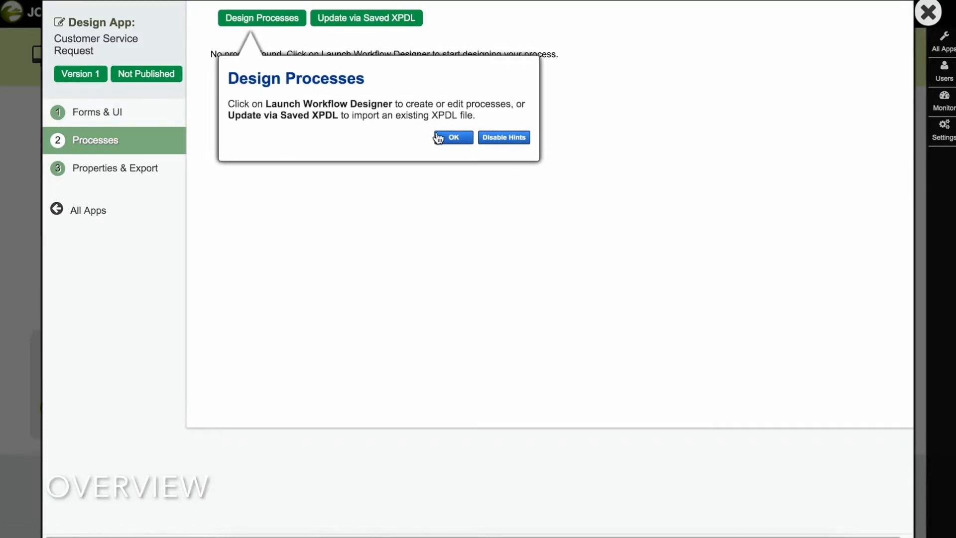
{"action": "left_click", "coordinate": [453, 137]}
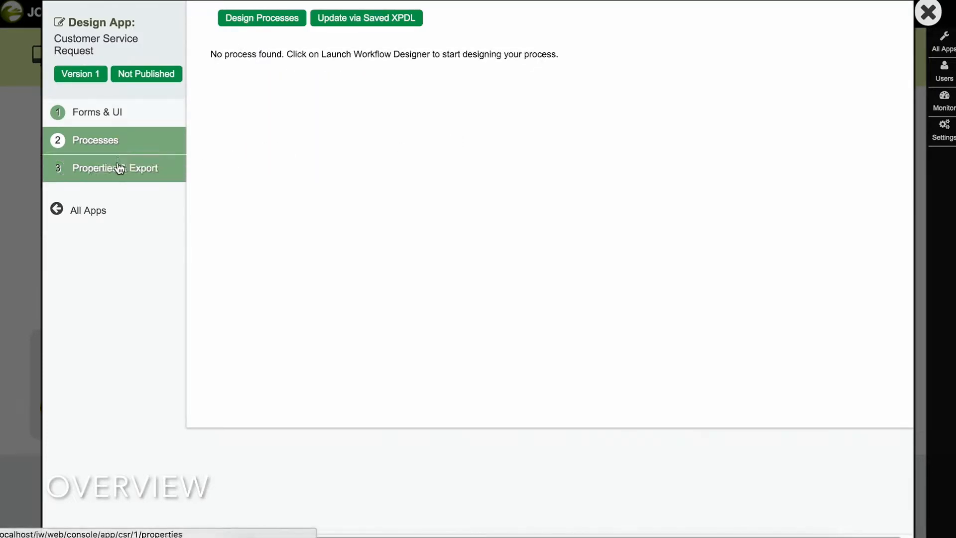
{"action": "left_click", "coordinate": [115, 168]}
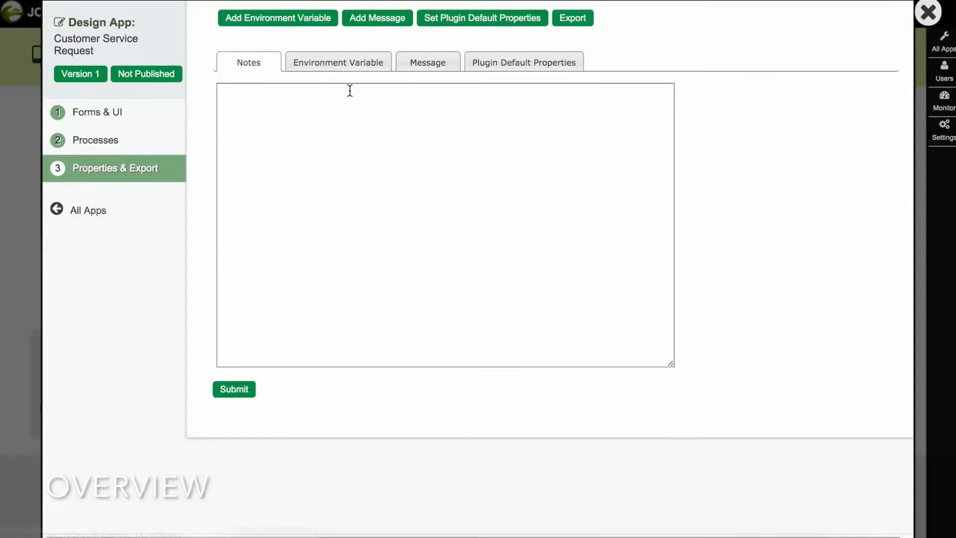
{"action": "mouse_move", "coordinate": [646, 64]}
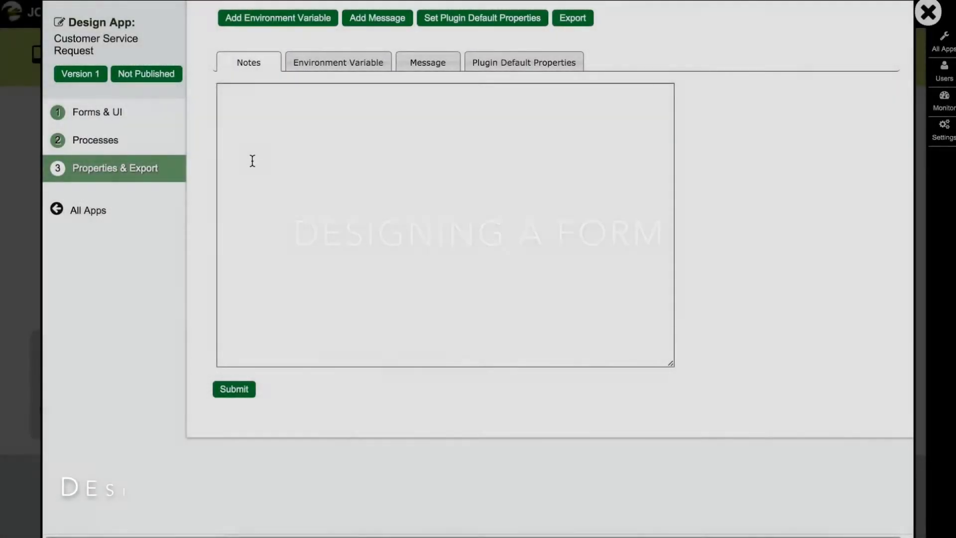
- Create and save a form with ID and table 'customer', named Customer Service Request
{"action": "left_click", "coordinate": [96, 112]}
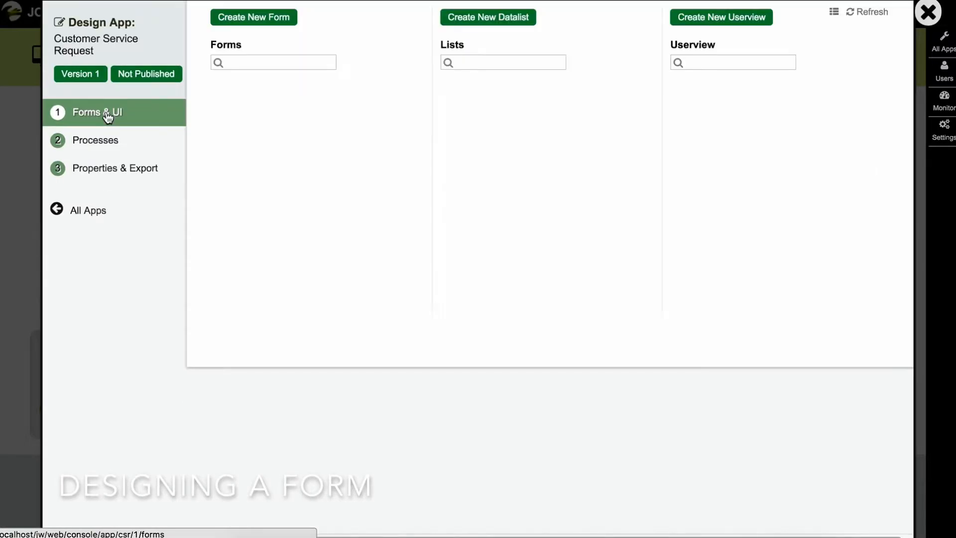
{"action": "left_click", "coordinate": [95, 112]}
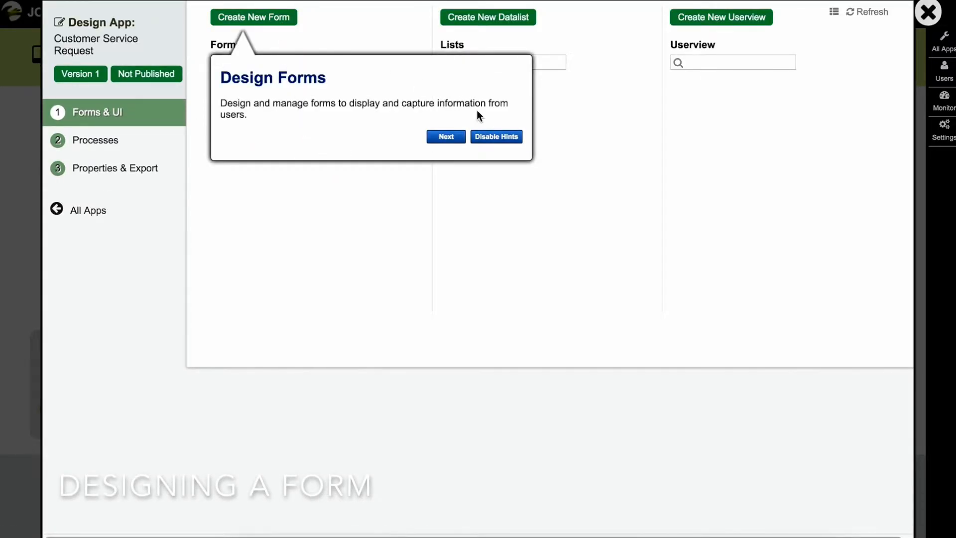
{"action": "left_click", "coordinate": [253, 16]}
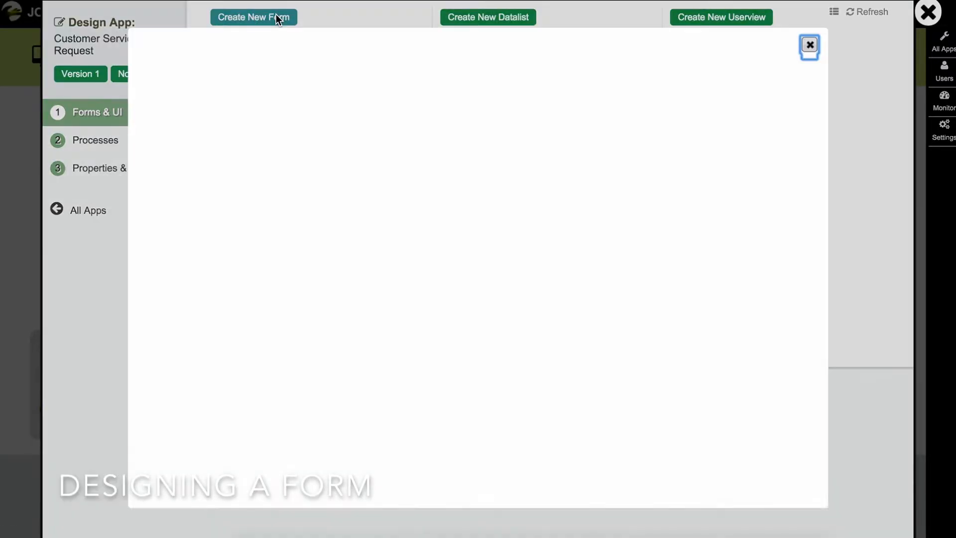
{"action": "left_click", "coordinate": [253, 17]}
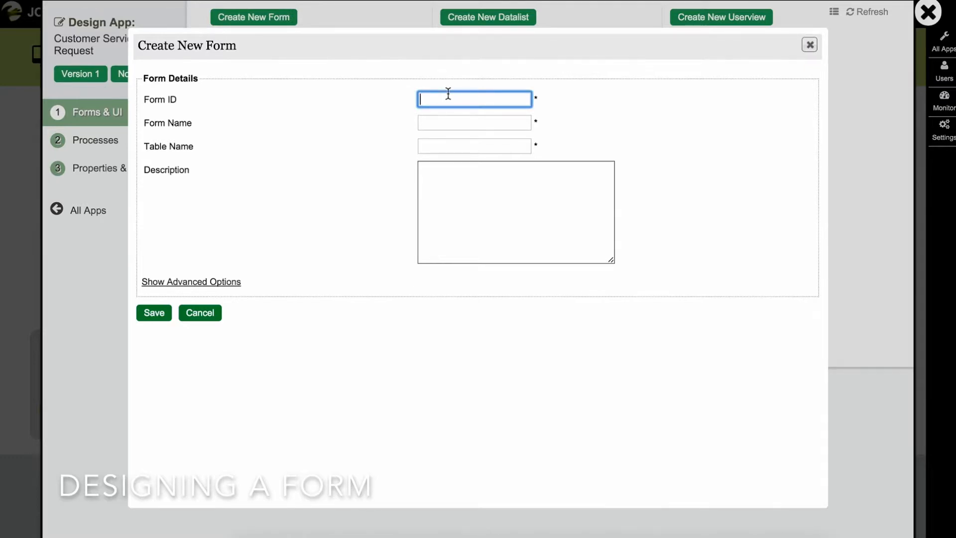
{"action": "type", "text": "Customer Service Reque"}
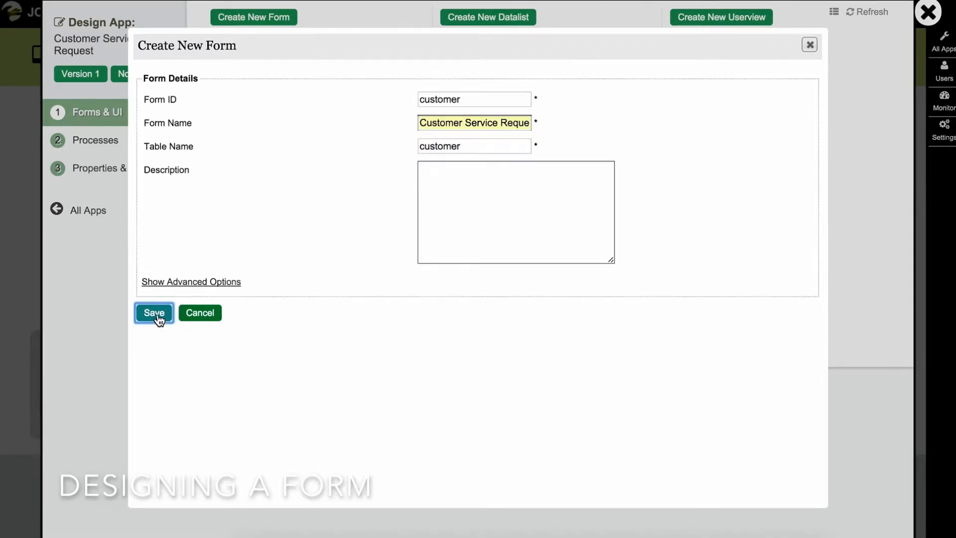
{"action": "left_click", "coordinate": [153, 312]}
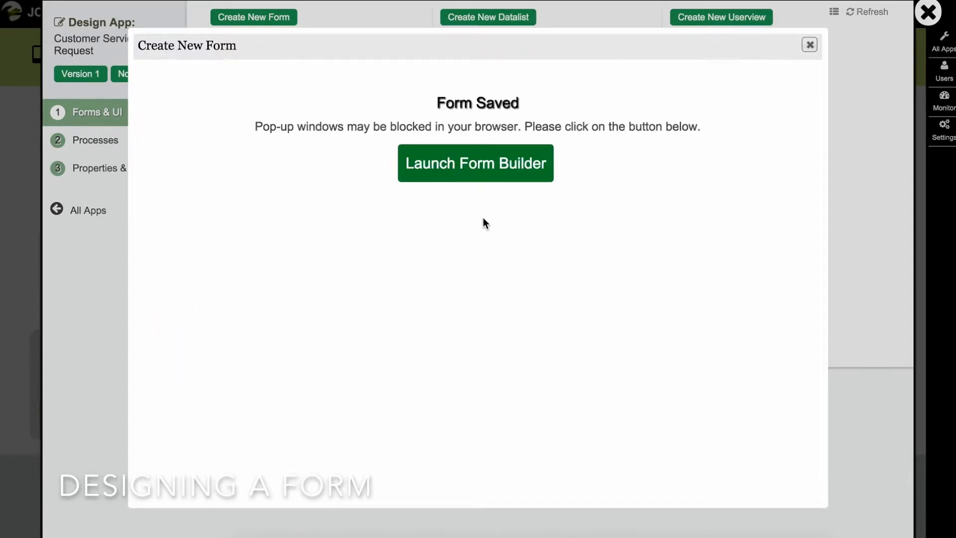
- Launch the Form Builder for the Customer Service Request form
{"action": "left_click", "coordinate": [475, 163]}
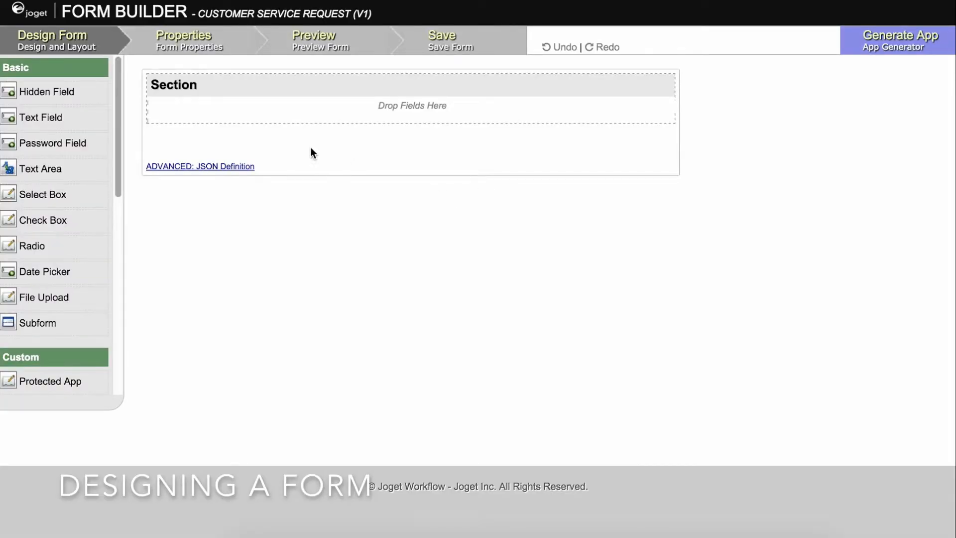
{"action": "mouse_move", "coordinate": [46, 46]}
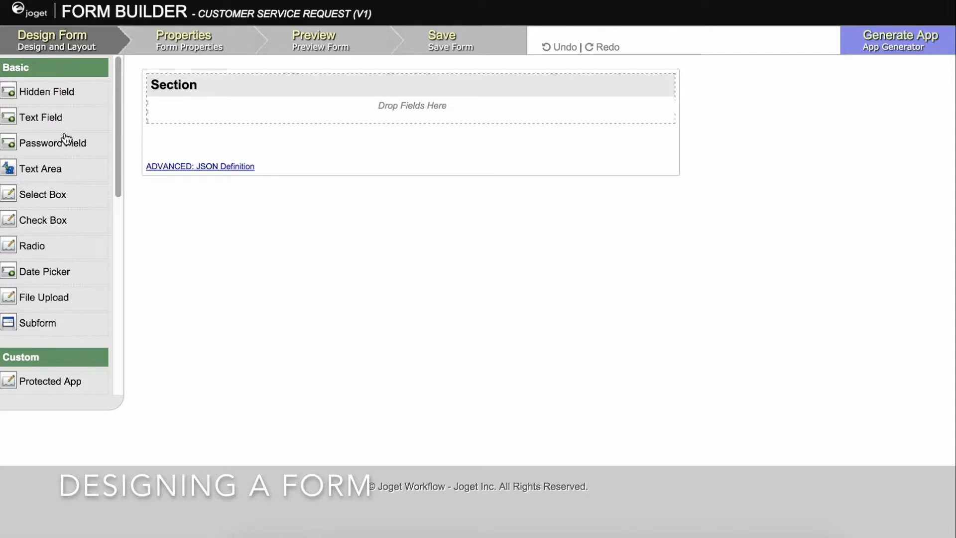
{"action": "scroll", "scroll_direction": "down", "scroll_amount": 3}
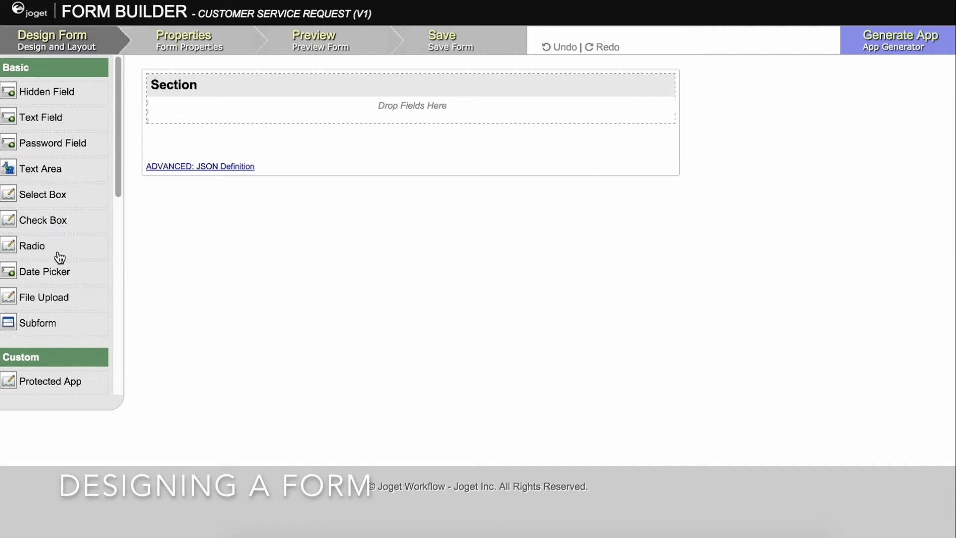
{"action": "mouse_move", "coordinate": [410, 114]}
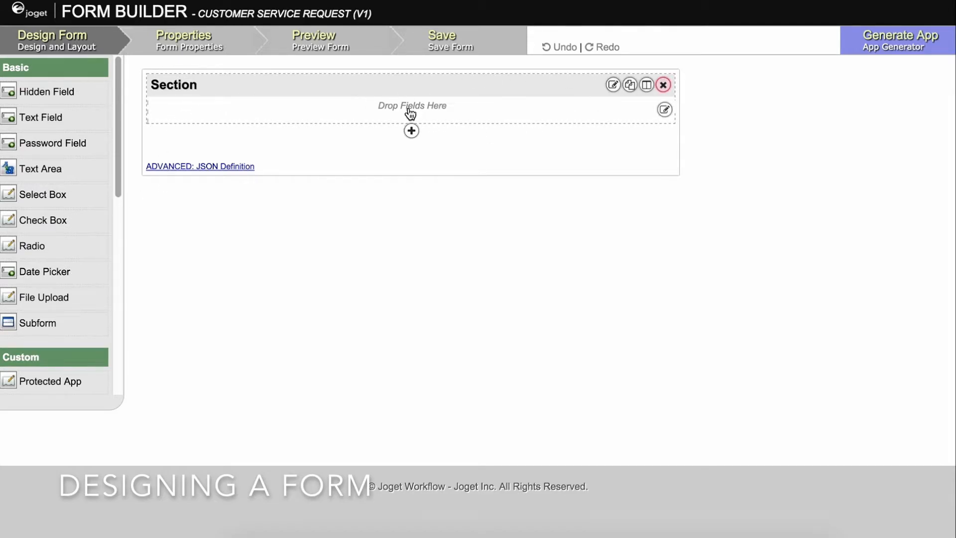
{"action": "mouse_move", "coordinate": [645, 85]}
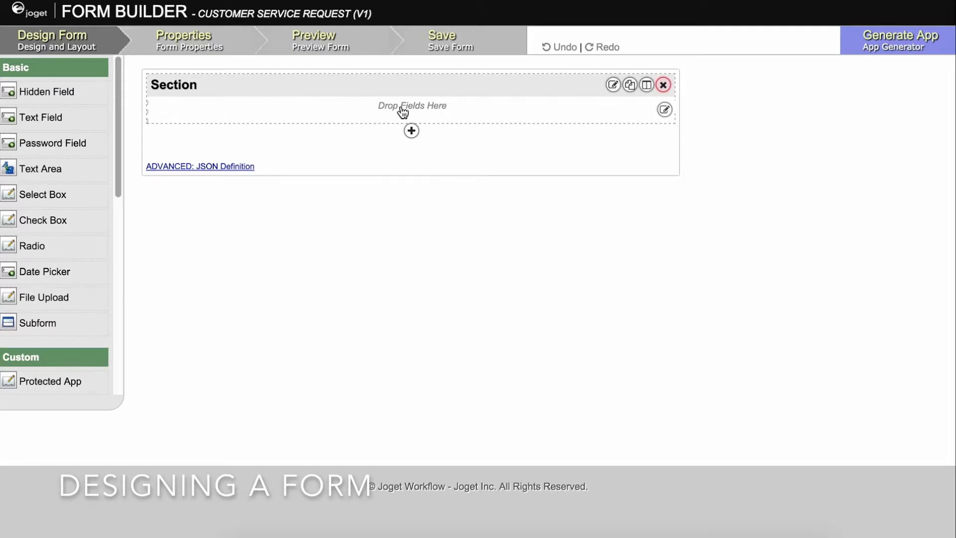
{"action": "mouse_move", "coordinate": [613, 85]}
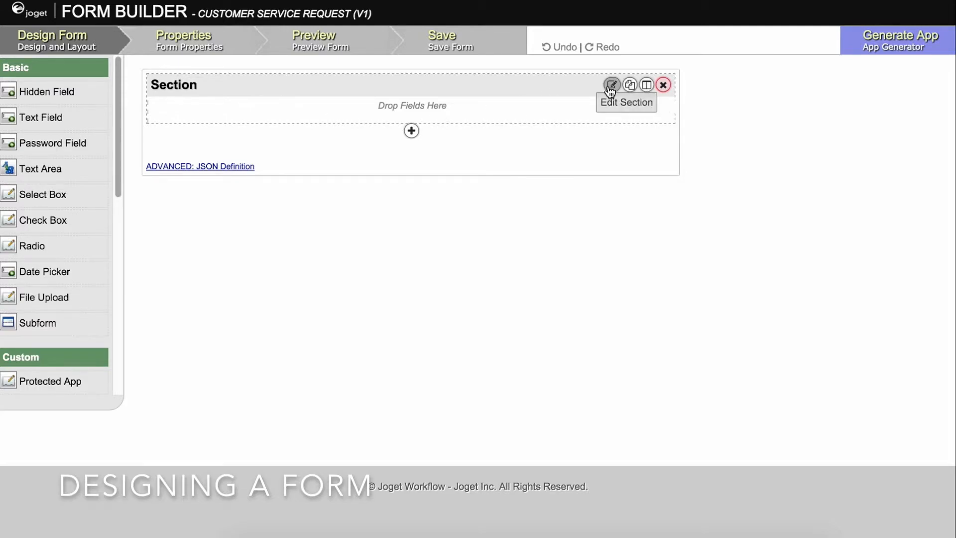
{"action": "mouse_move", "coordinate": [663, 84]}
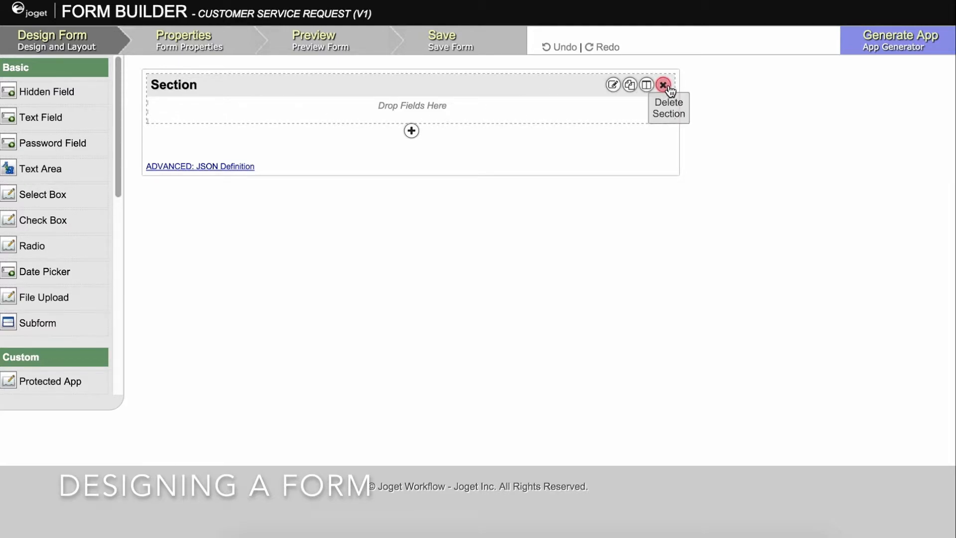
{"action": "mouse_move", "coordinate": [612, 85]}
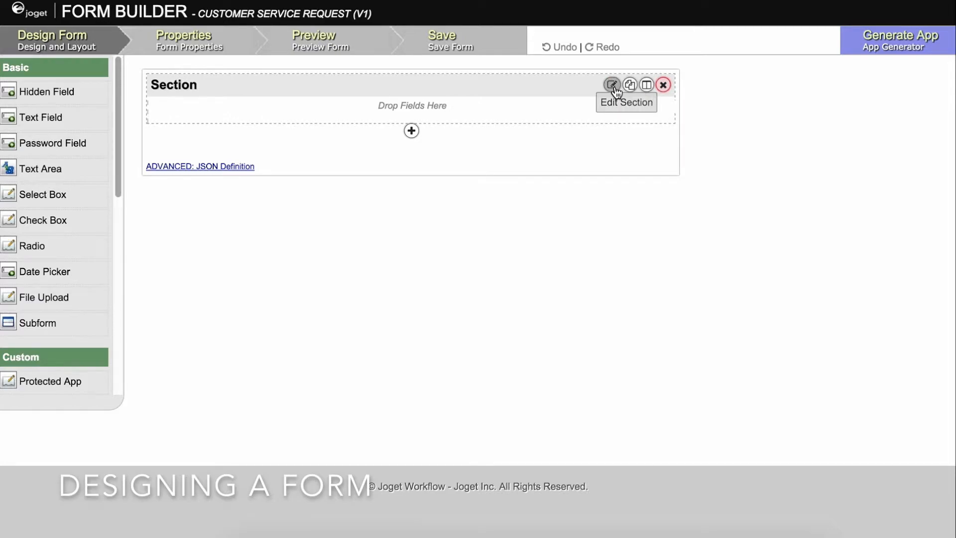
- Relabel the form's section as 'Customer Request'
{"action": "left_click", "coordinate": [611, 84]}
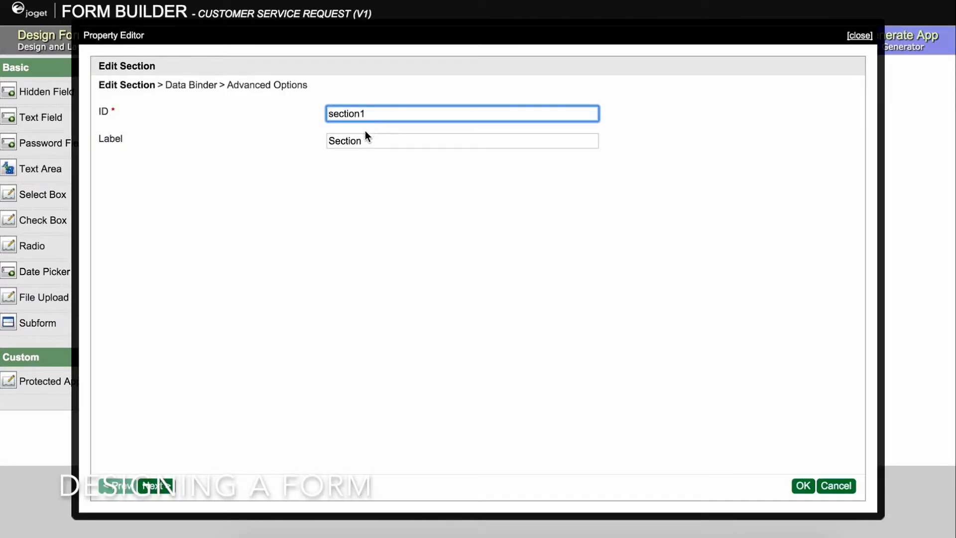
{"action": "type", "text": "Customer R"}
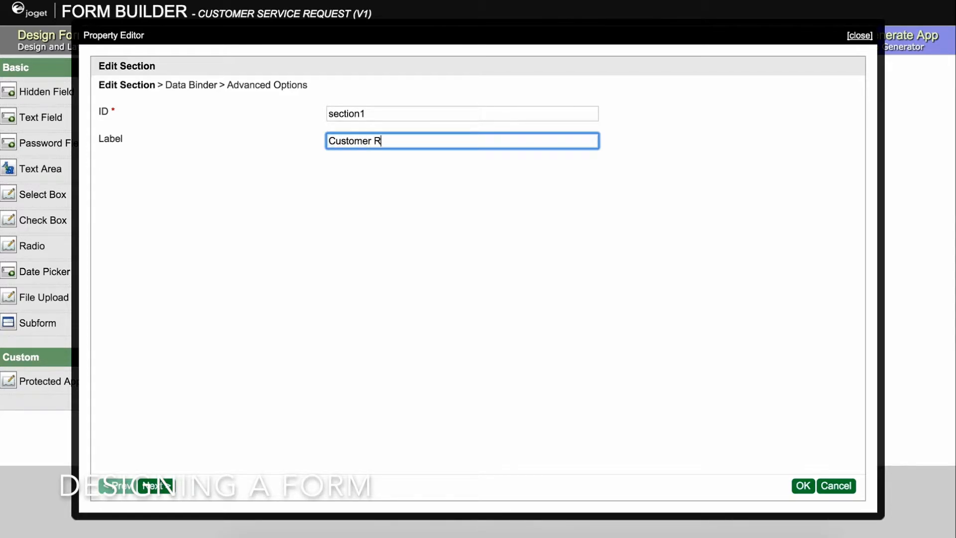
{"action": "type", "text": "equest"}
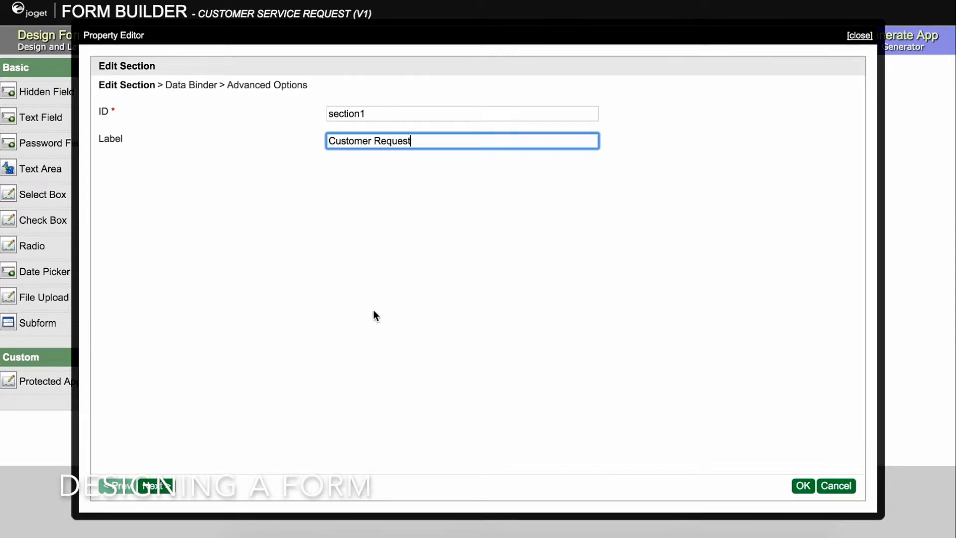
{"action": "left_click", "coordinate": [802, 486]}
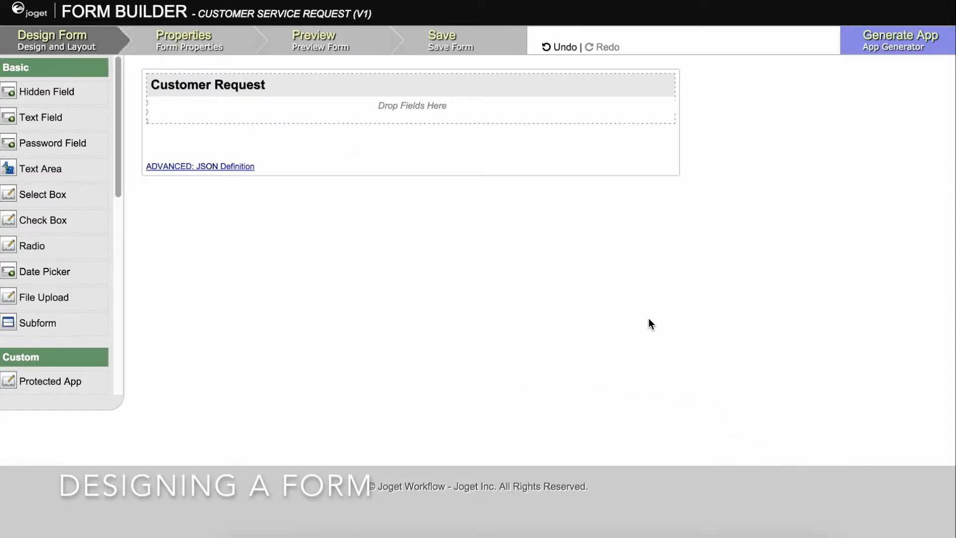
{"action": "mouse_move", "coordinate": [430, 159]}
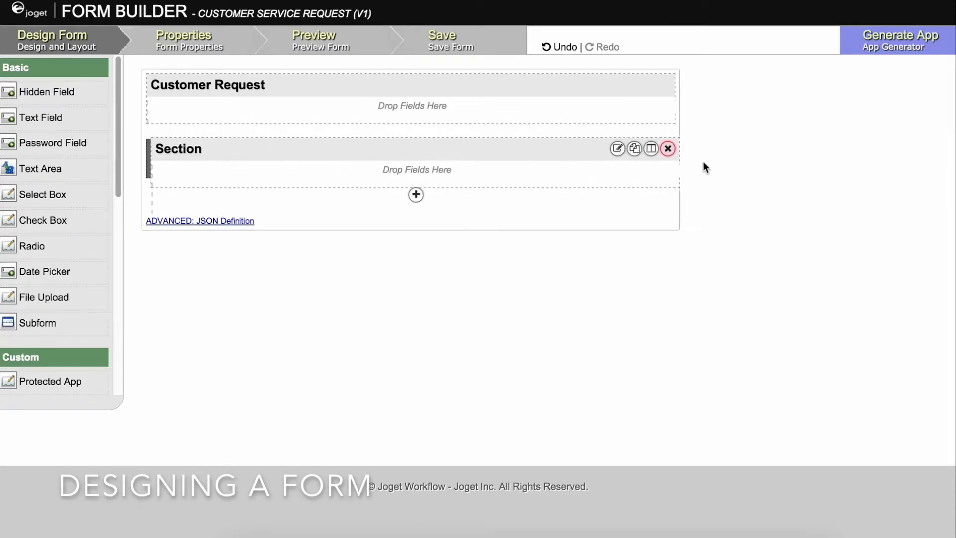
- Add a text field with ID 'title' and label 'Title' to the section
{"action": "left_click", "coordinate": [667, 149]}
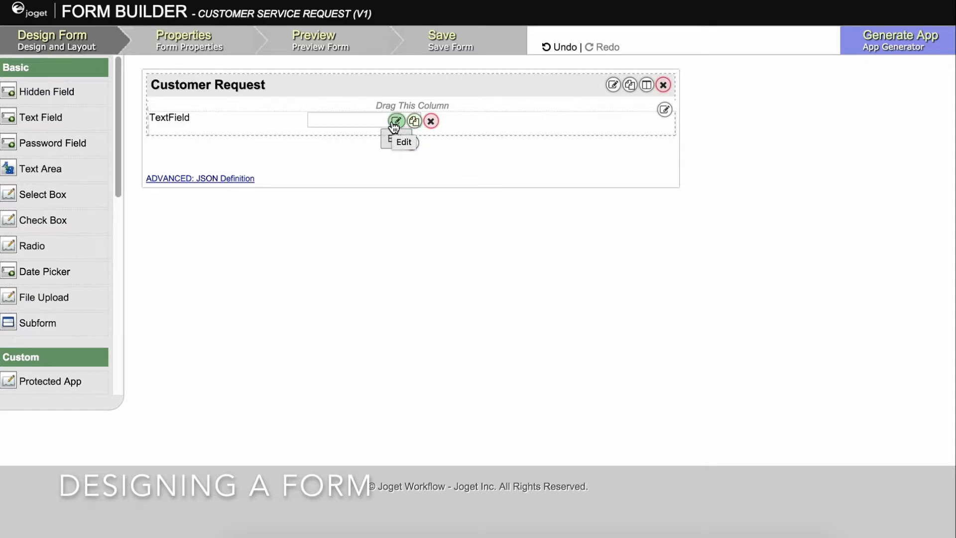
{"action": "left_click", "coordinate": [395, 120]}
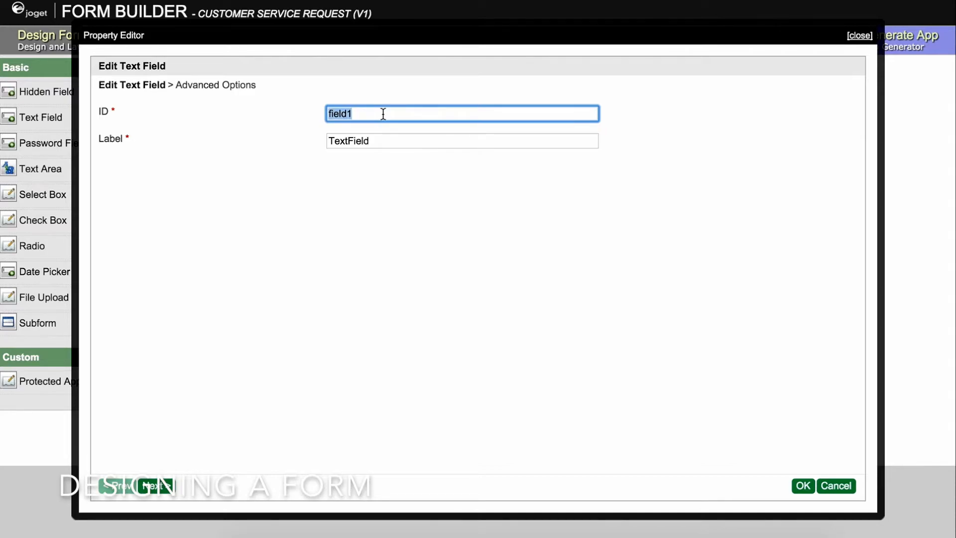
{"action": "type", "text": "T"}
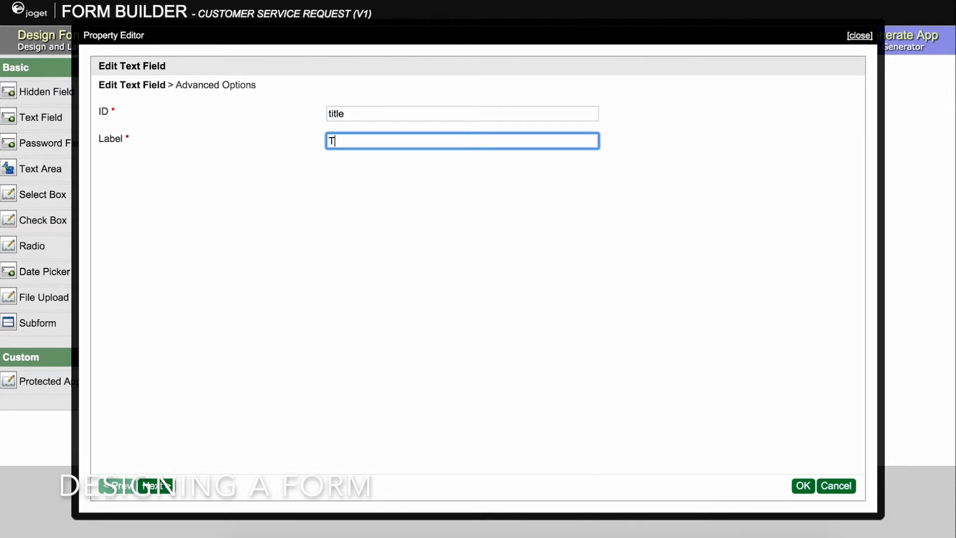
{"action": "type", "text": "itle"}
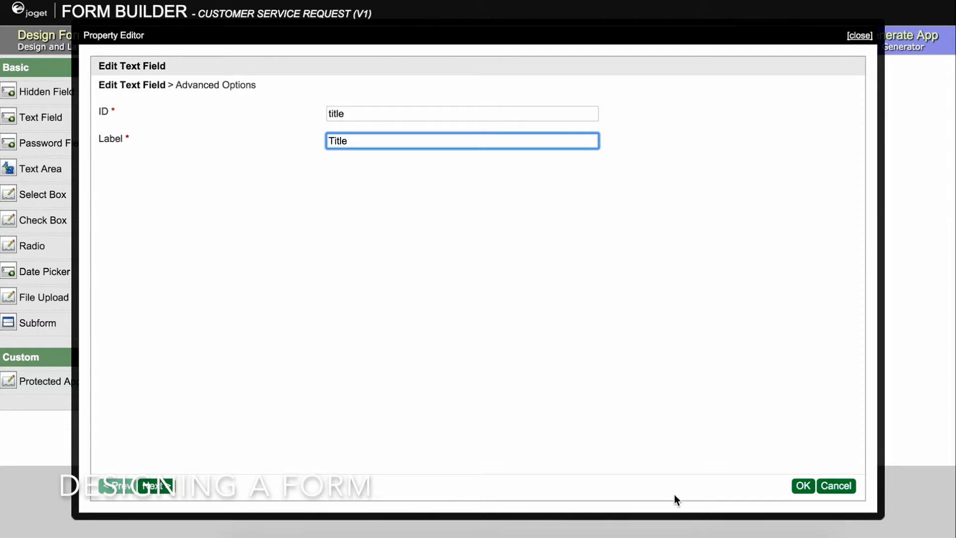
{"action": "left_click", "coordinate": [802, 486]}
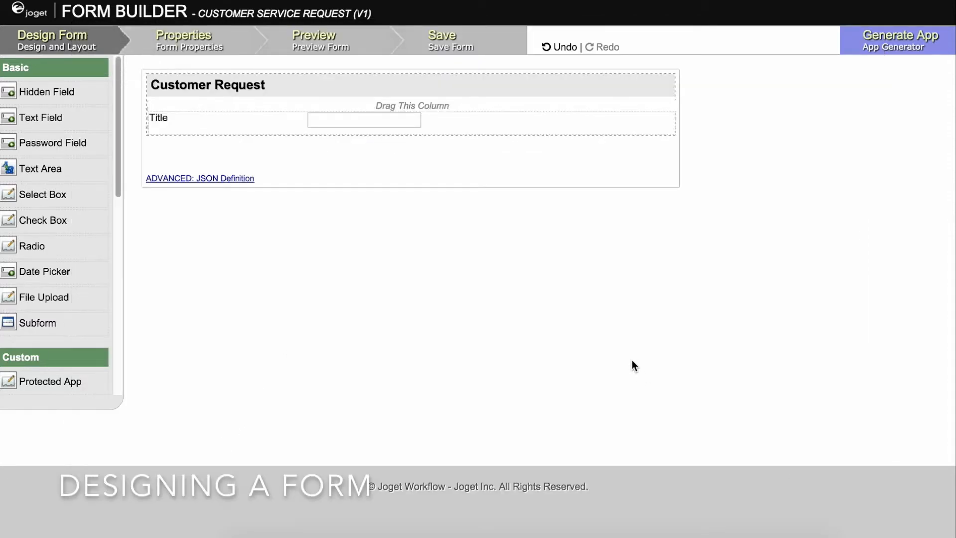
{"action": "mouse_move", "coordinate": [350, 57]}
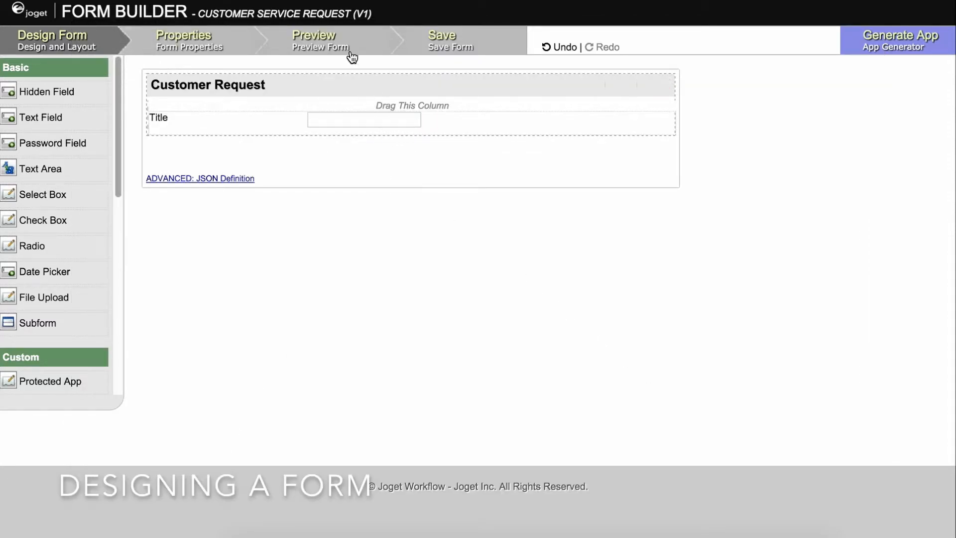
- Add a text area with ID 'description' and label 'Description' below Title
{"action": "left_click", "coordinate": [319, 40]}
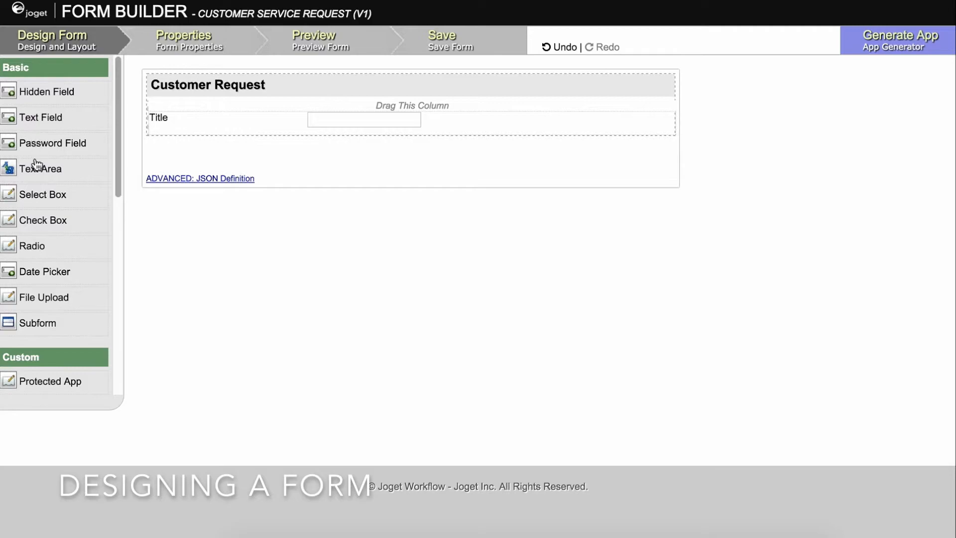
{"action": "left_click_drag", "start_coordinate": [41, 169], "coordinate": [287, 131]}
{"action": "type", "text": "D"}
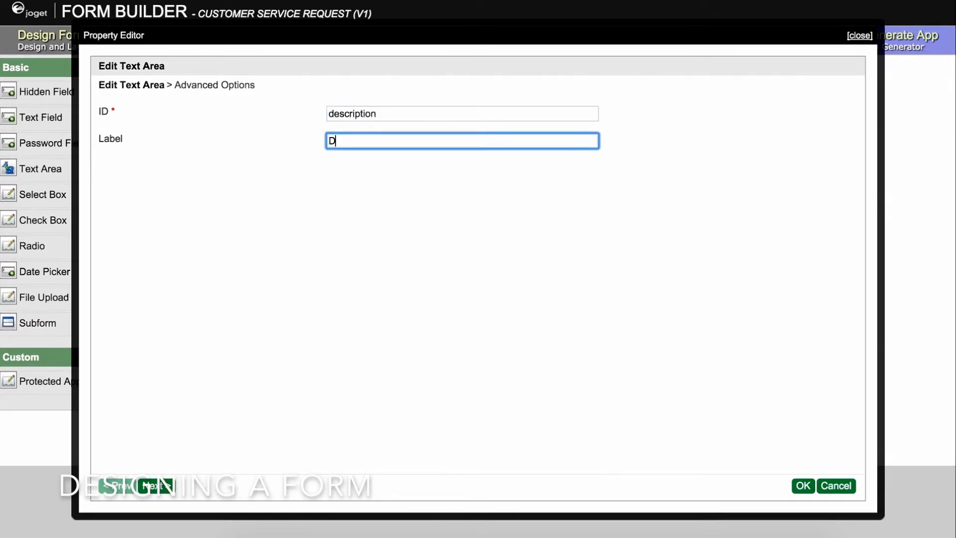
{"action": "type", "text": "escription"}
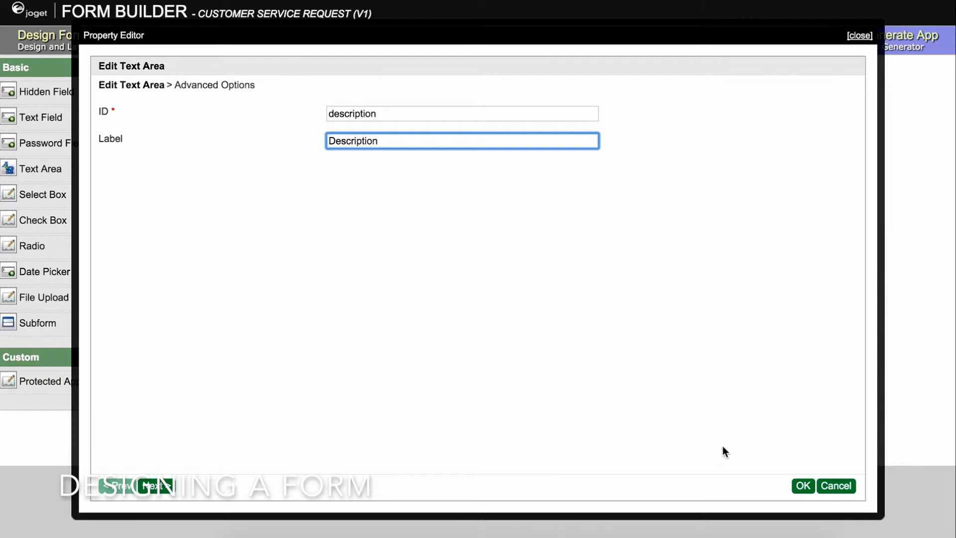
{"action": "left_click", "coordinate": [802, 486]}
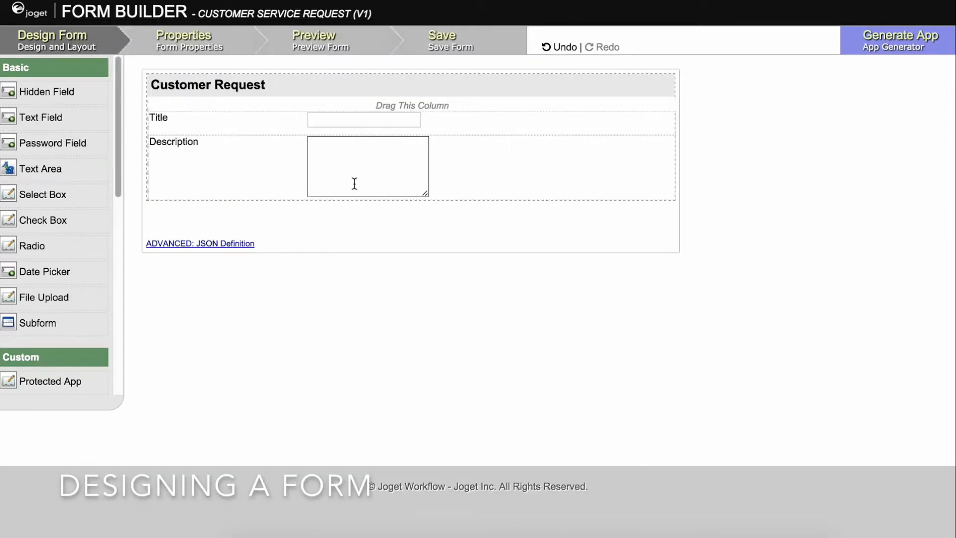
{"action": "left_click", "coordinate": [450, 40]}
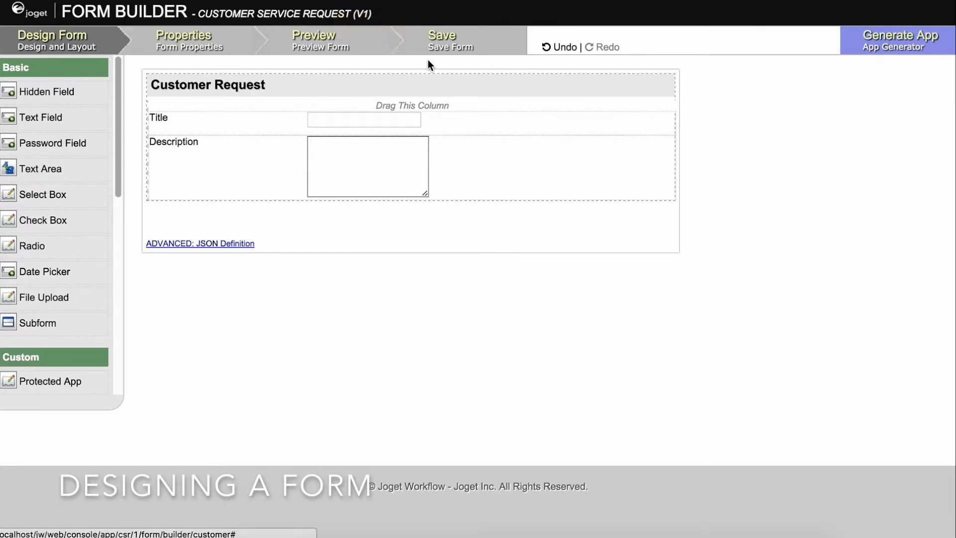
{"action": "mouse_move", "coordinate": [527, 304]}
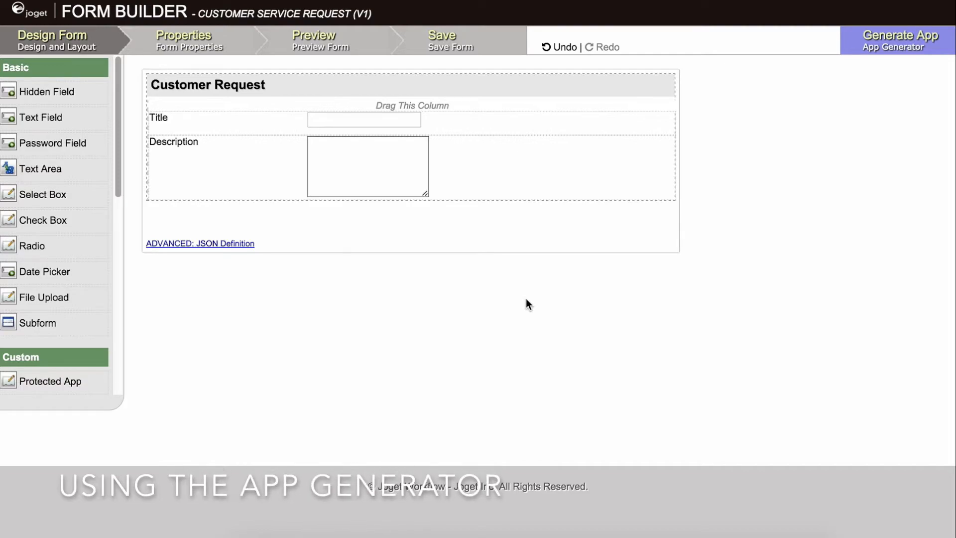
{"action": "mouse_move", "coordinate": [889, 50]}
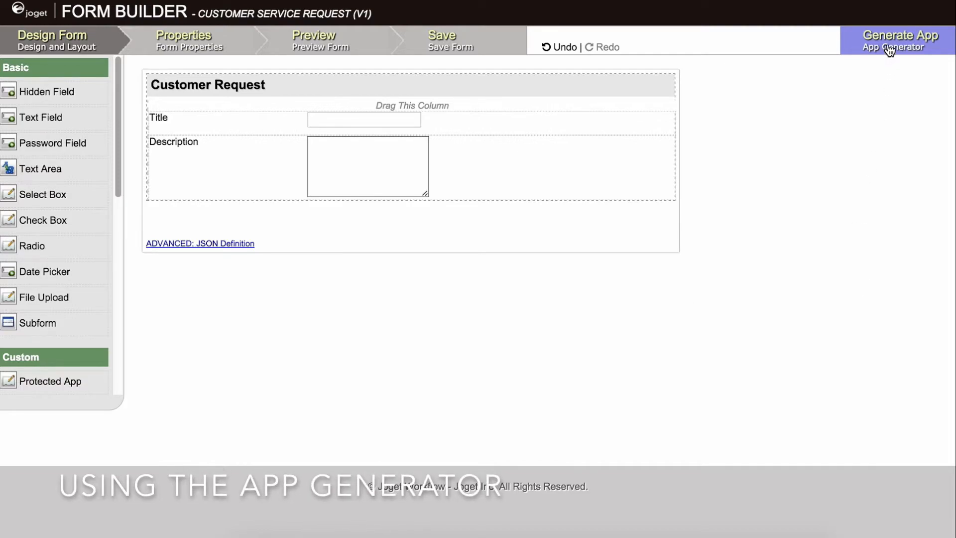
{"action": "mouse_move", "coordinate": [940, 50]}
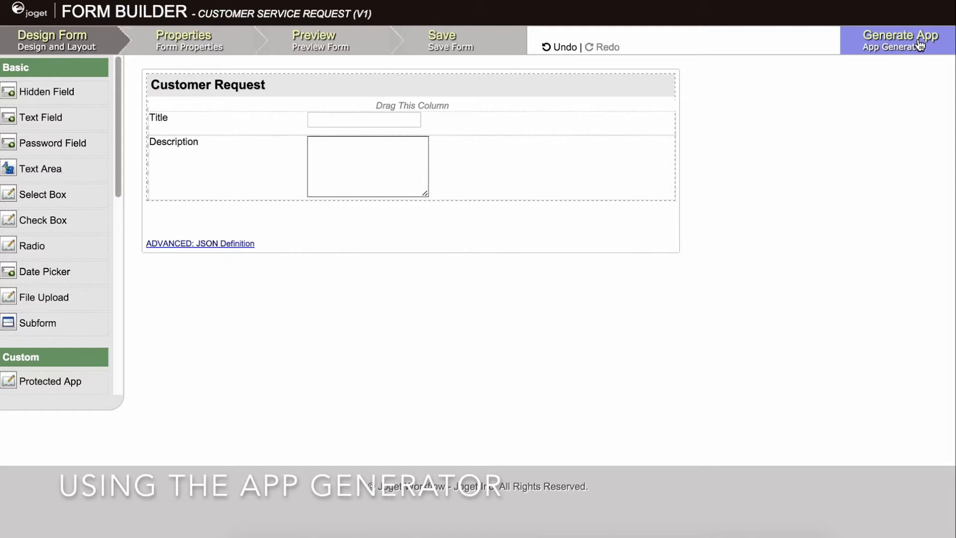
- Open the App Generator from the Form Builder's top-right Generate App button
{"action": "left_click", "coordinate": [899, 35]}
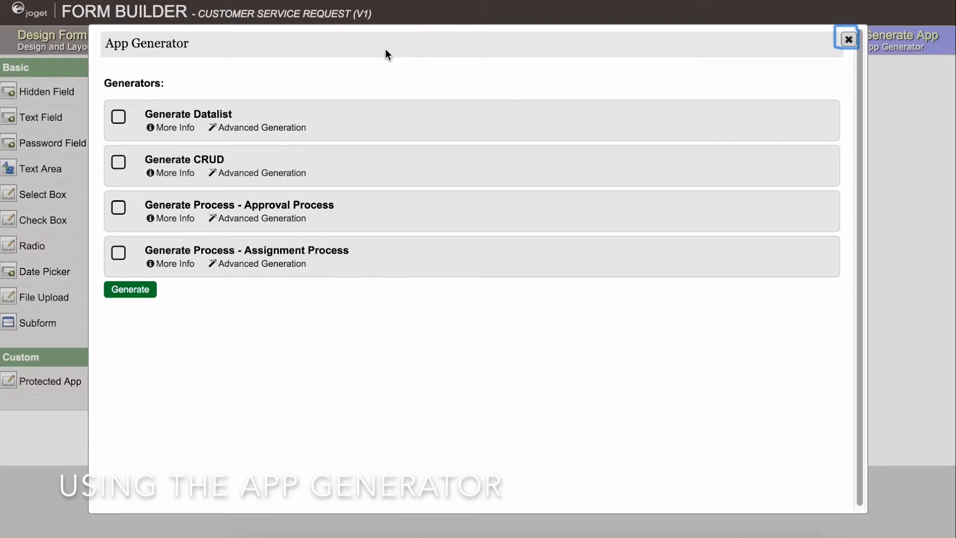
{"action": "mouse_move", "coordinate": [305, 69]}
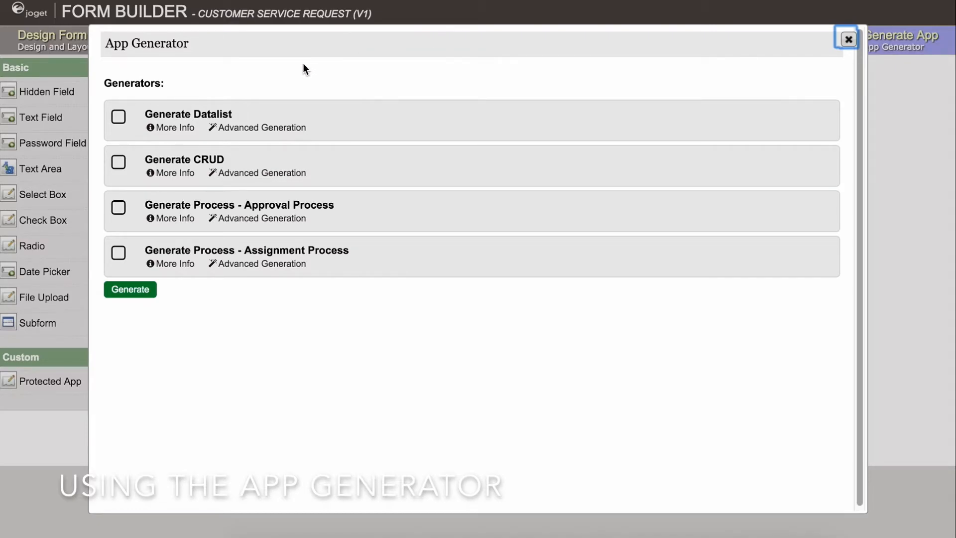
{"action": "mouse_move", "coordinate": [171, 89]}
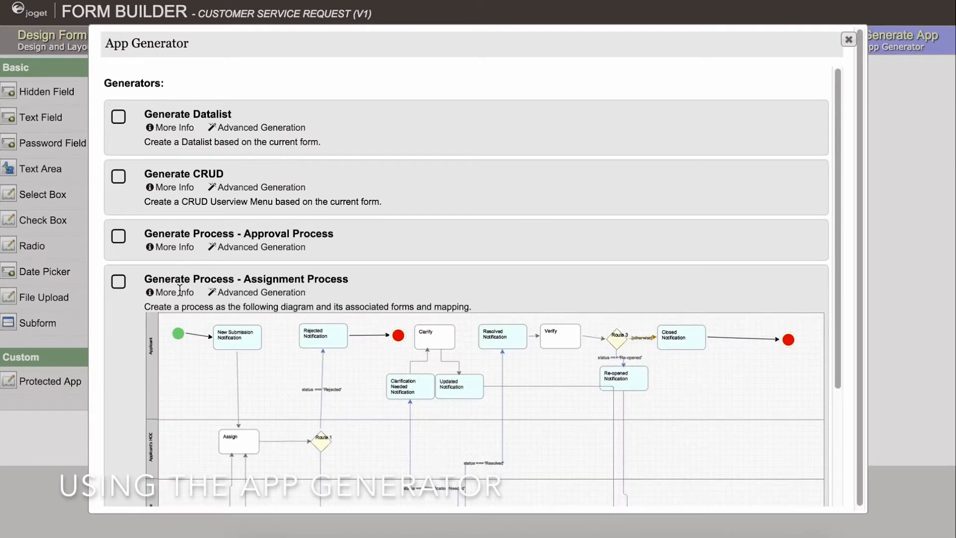
- Generate a datalist, CRUD and assignment process from the form, then close the generator
{"action": "scroll", "scroll_direction": "down", "scroll_amount": 3}
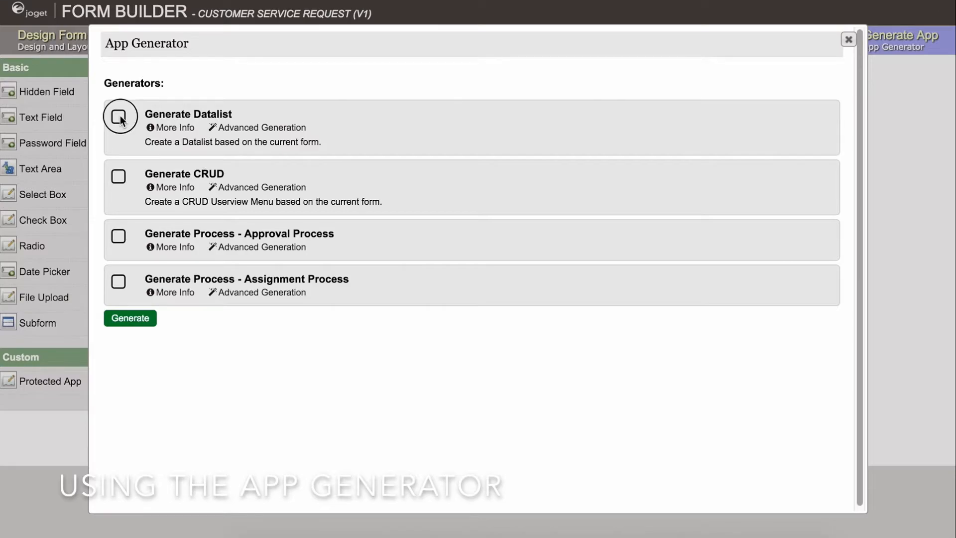
{"action": "left_click", "coordinate": [118, 185]}
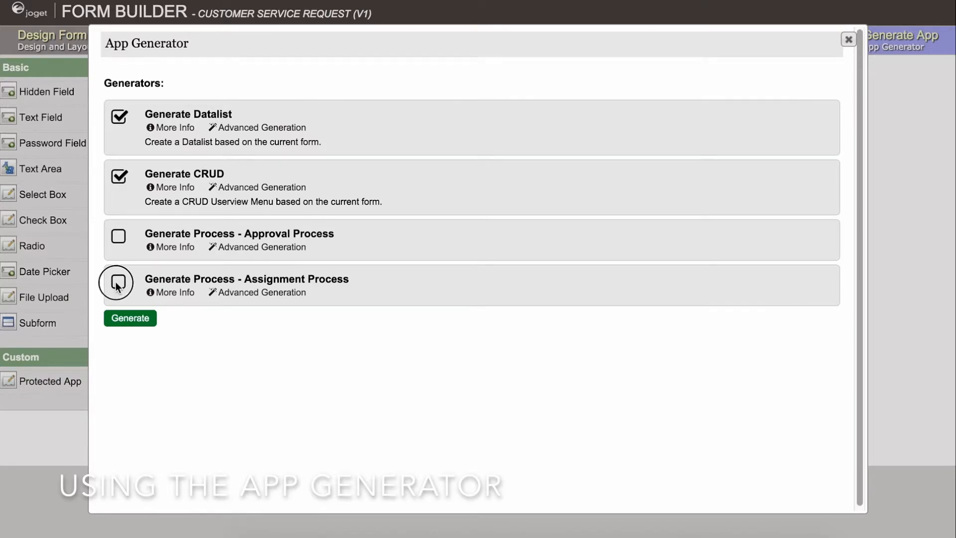
{"action": "left_click", "coordinate": [118, 284]}
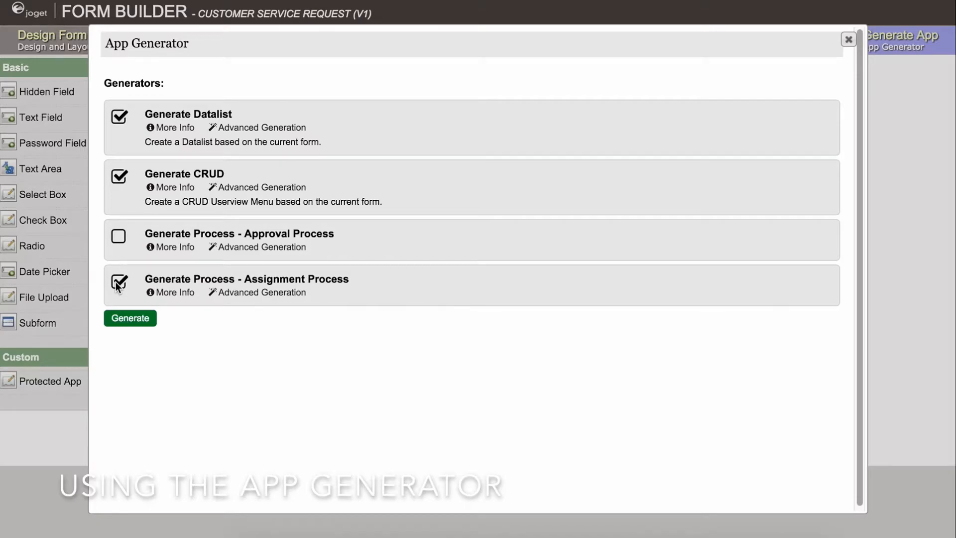
{"action": "left_click", "coordinate": [129, 317]}
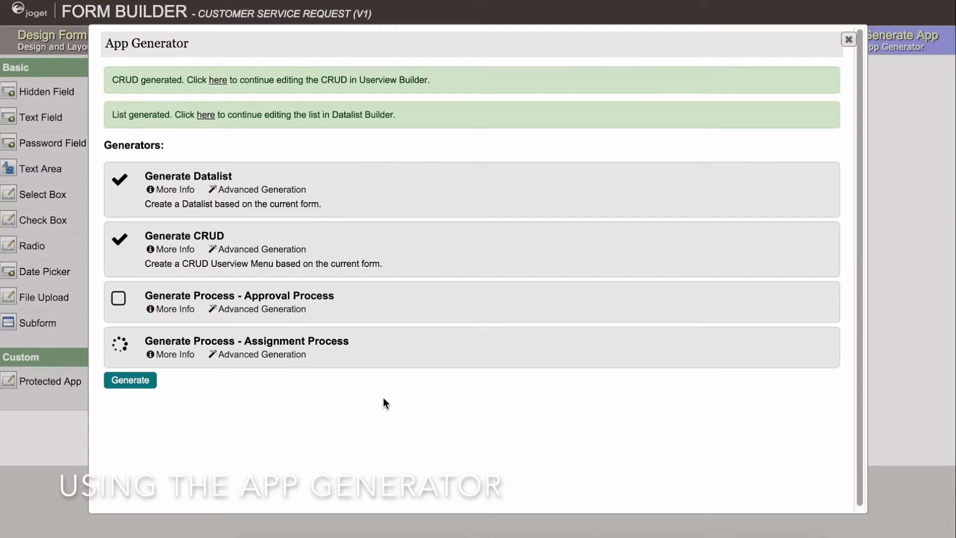
{"action": "left_click", "coordinate": [129, 380]}
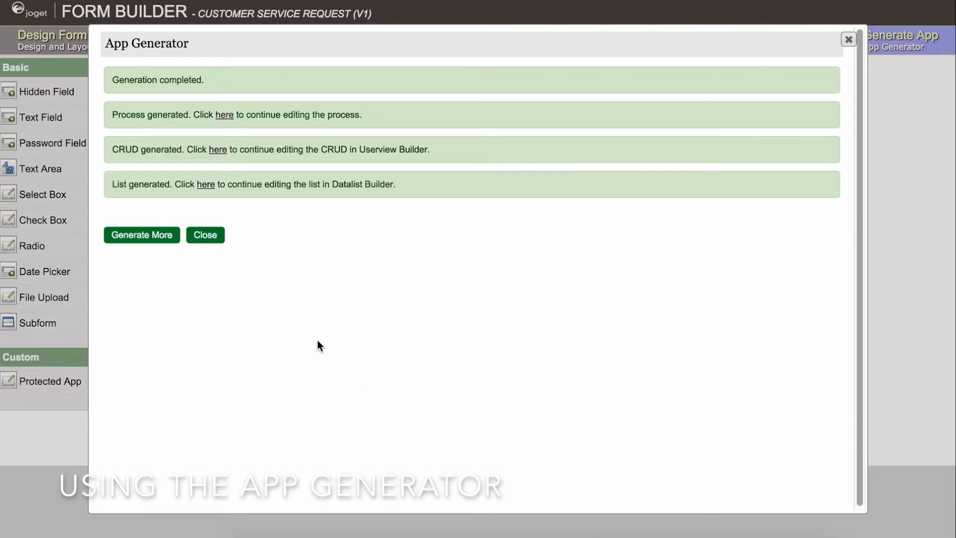
{"action": "left_click", "coordinate": [204, 234]}
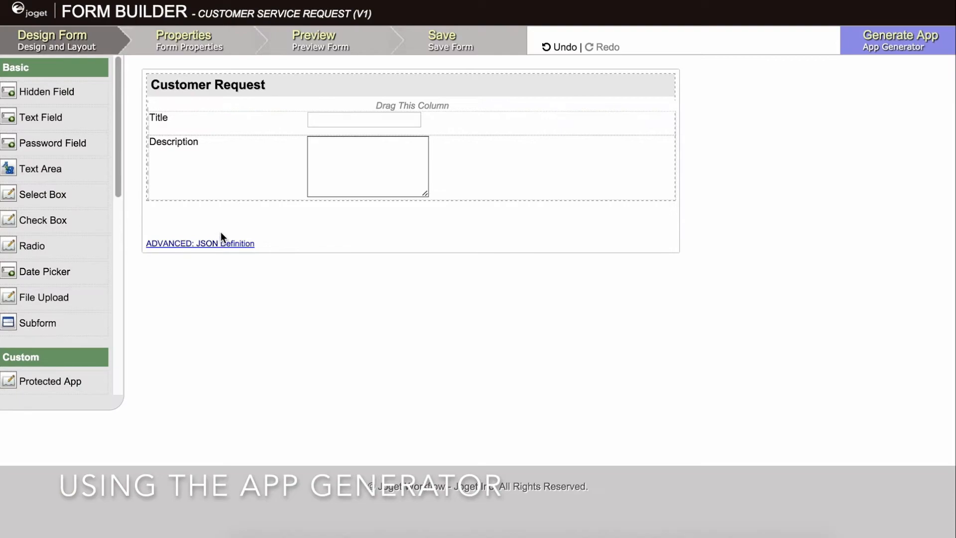
{"action": "mouse_move", "coordinate": [527, 60]}
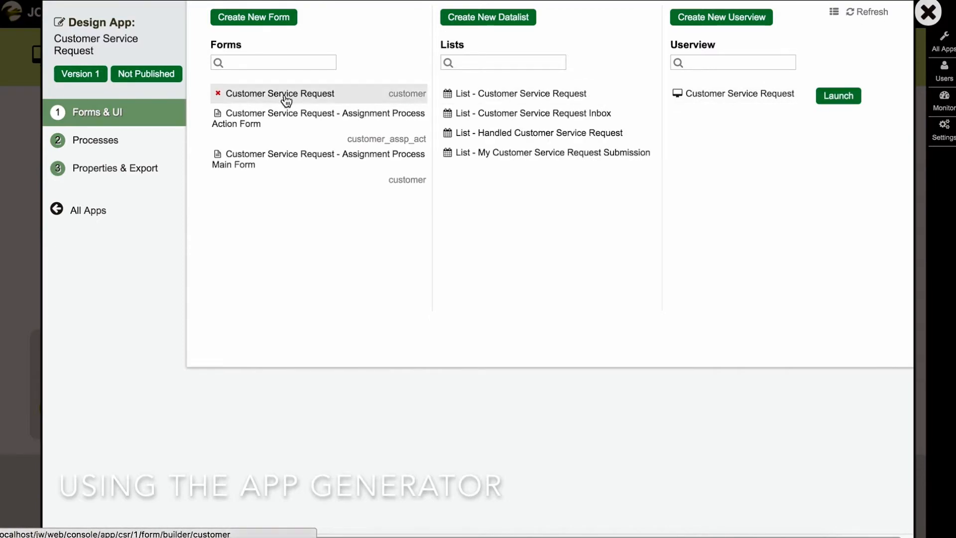
- View the generated assignment process under Processes, then return to the App Center
{"action": "left_click", "coordinate": [95, 140]}
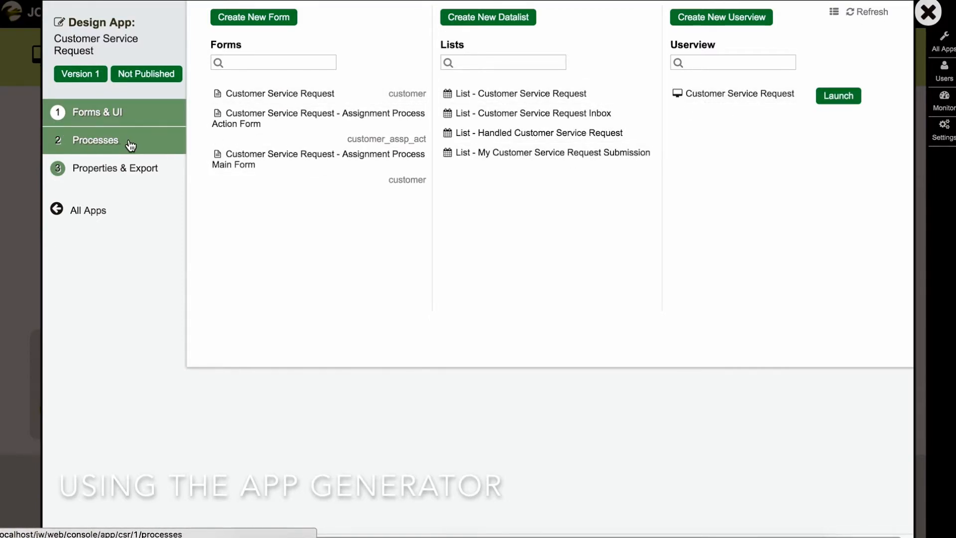
{"action": "left_click", "coordinate": [95, 140]}
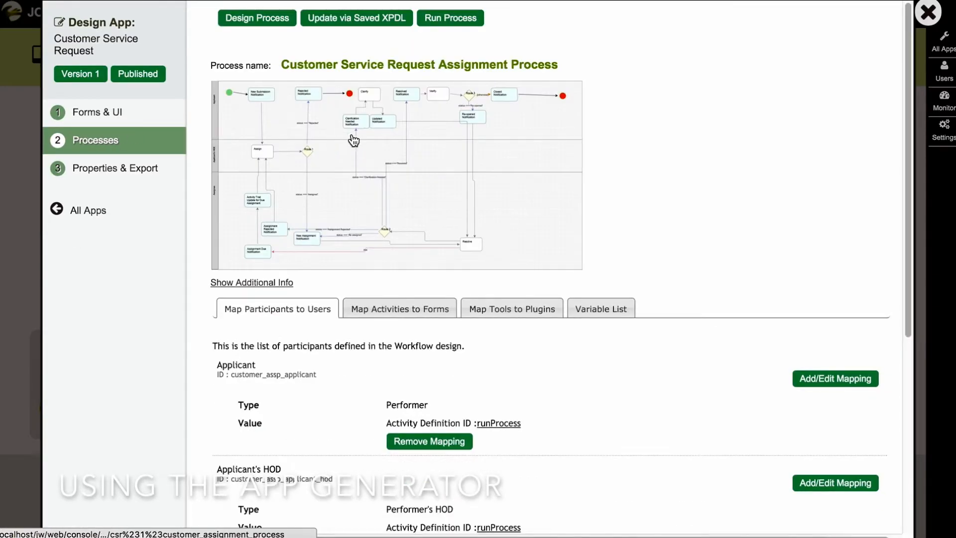
{"action": "mouse_move", "coordinate": [902, 50]}
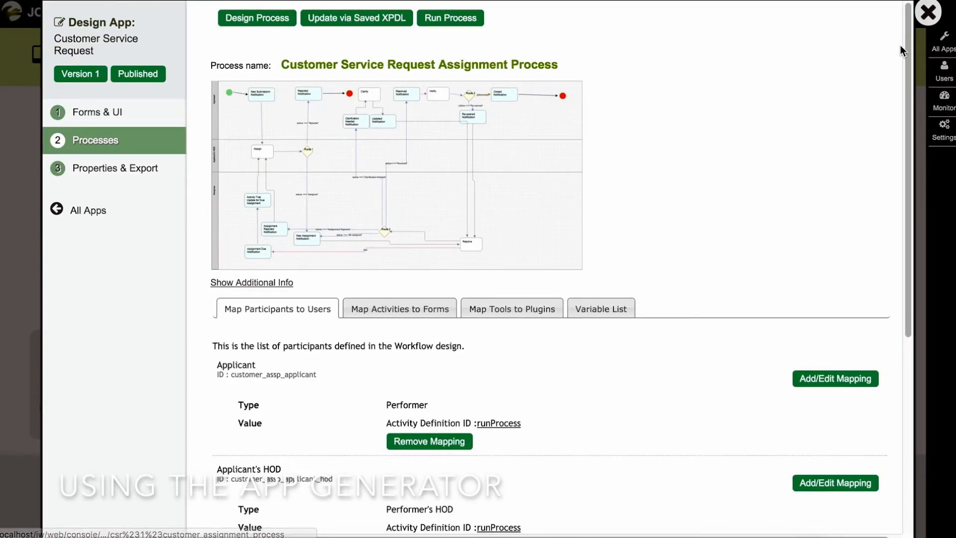
{"action": "left_click", "coordinate": [928, 12]}
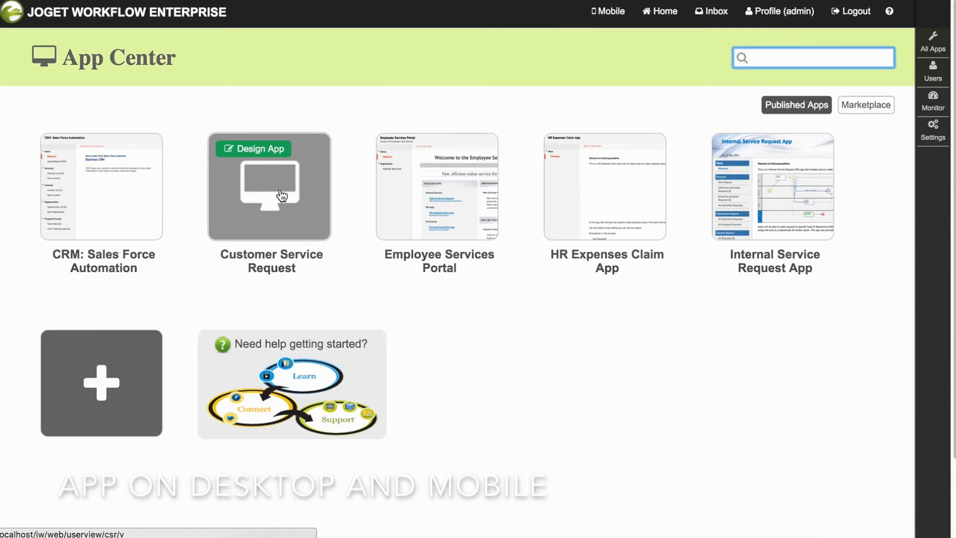
- Launch the Customer Service Request app and open New Customer Service Request under its assignment process
{"action": "left_click", "coordinate": [271, 187]}
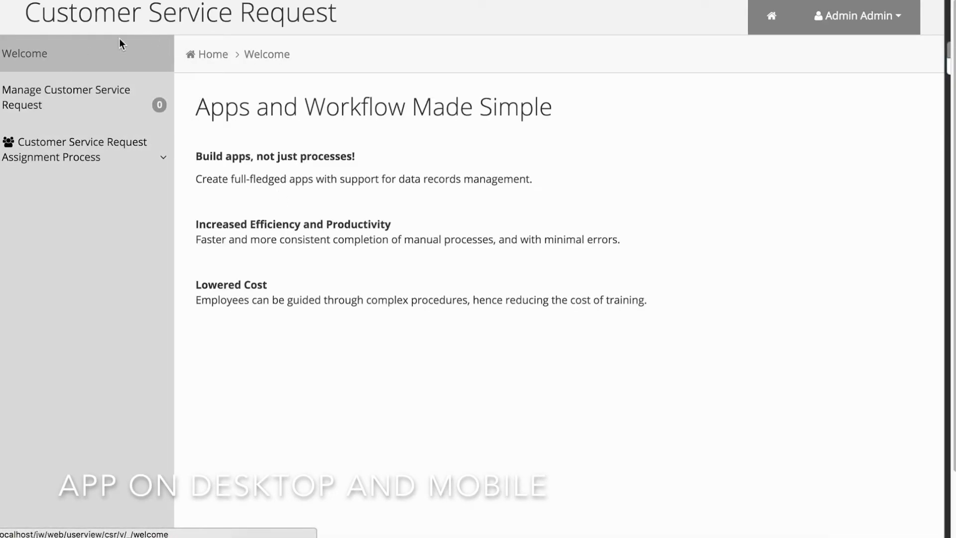
{"action": "left_click", "coordinate": [74, 149]}
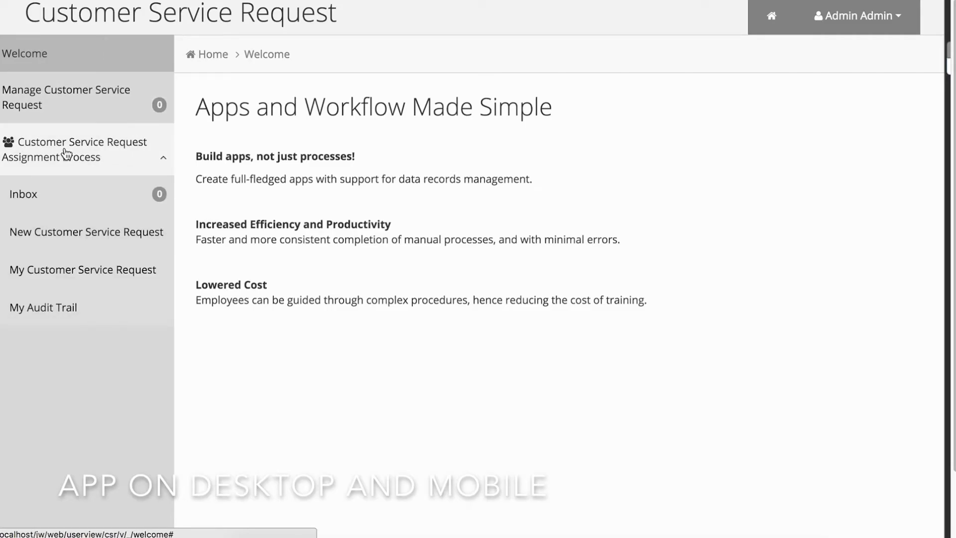
{"action": "left_click", "coordinate": [87, 233]}
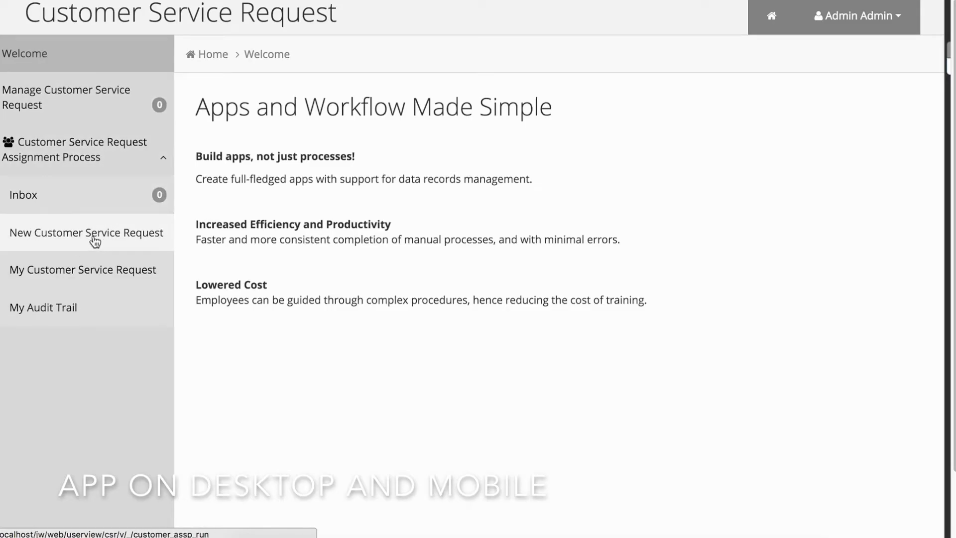
{"action": "left_click", "coordinate": [86, 233]}
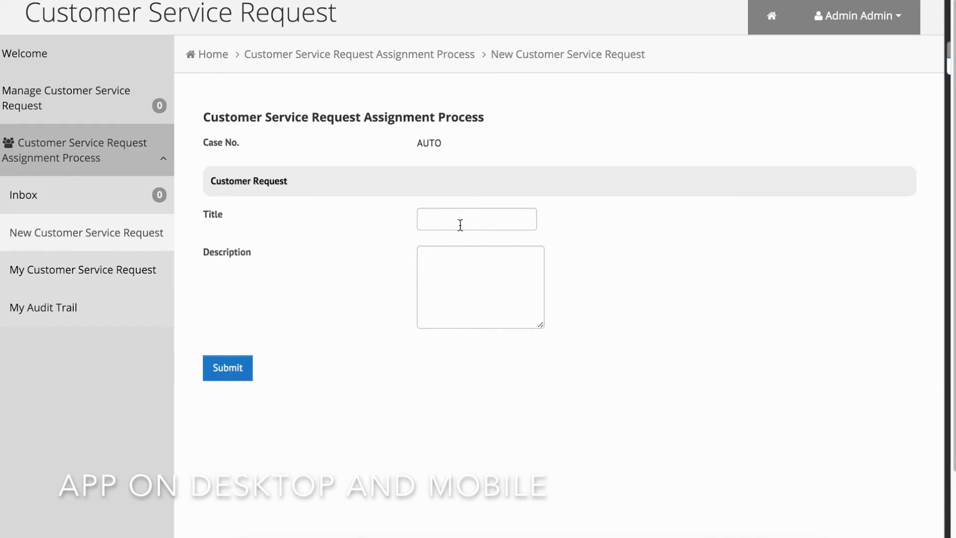
{"action": "mouse_move", "coordinate": [324, 352]}
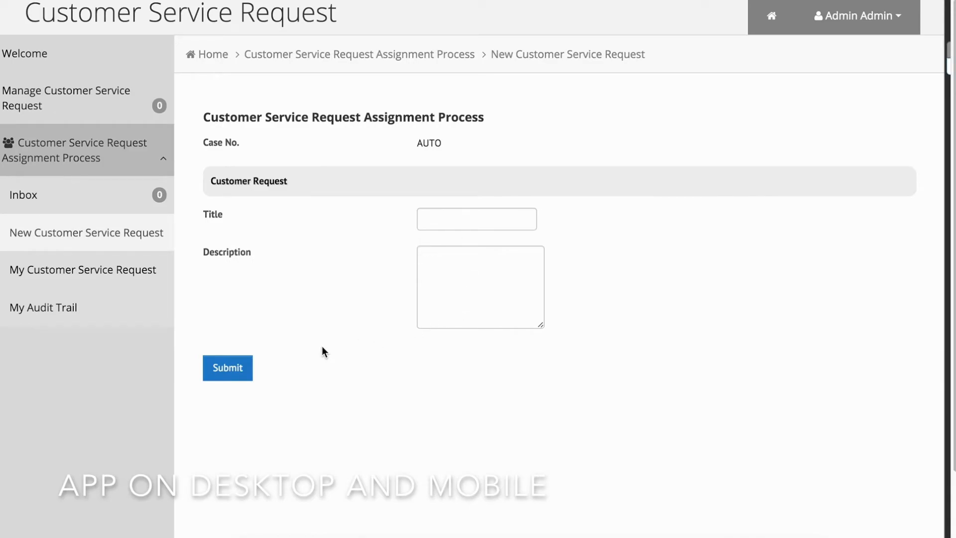
{"action": "mouse_move", "coordinate": [717, 298]}
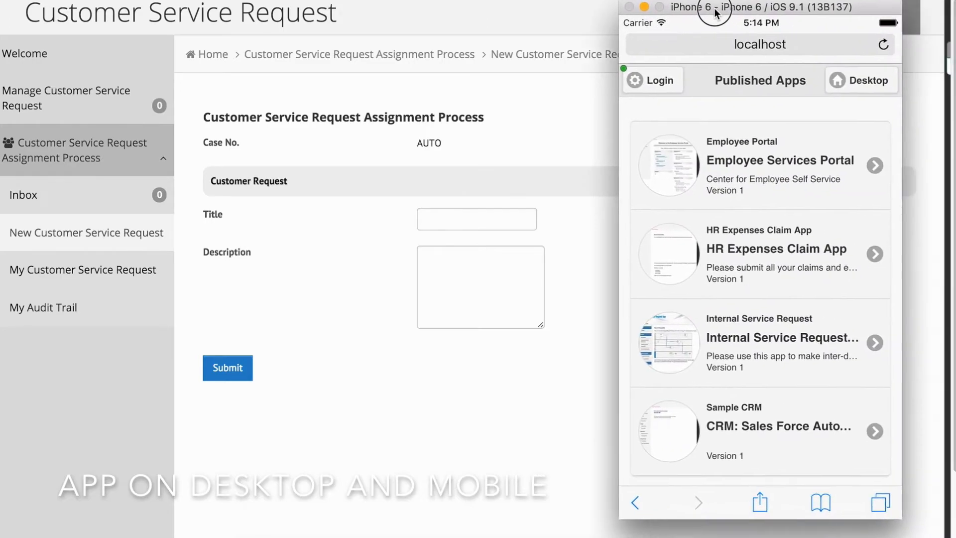
- Sign in to the mobile app in iOS Simulator as admin
{"action": "left_click", "coordinate": [651, 79]}
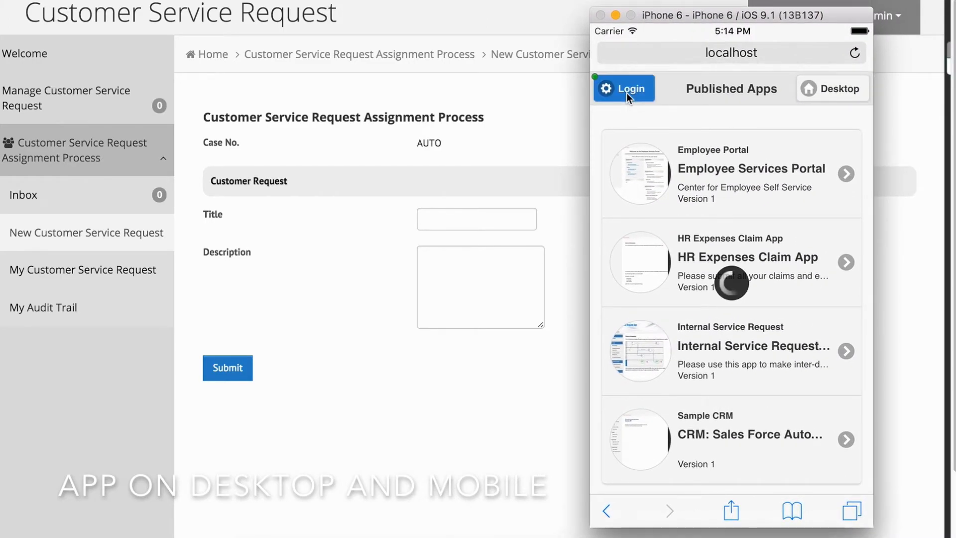
{"action": "left_click", "coordinate": [623, 88]}
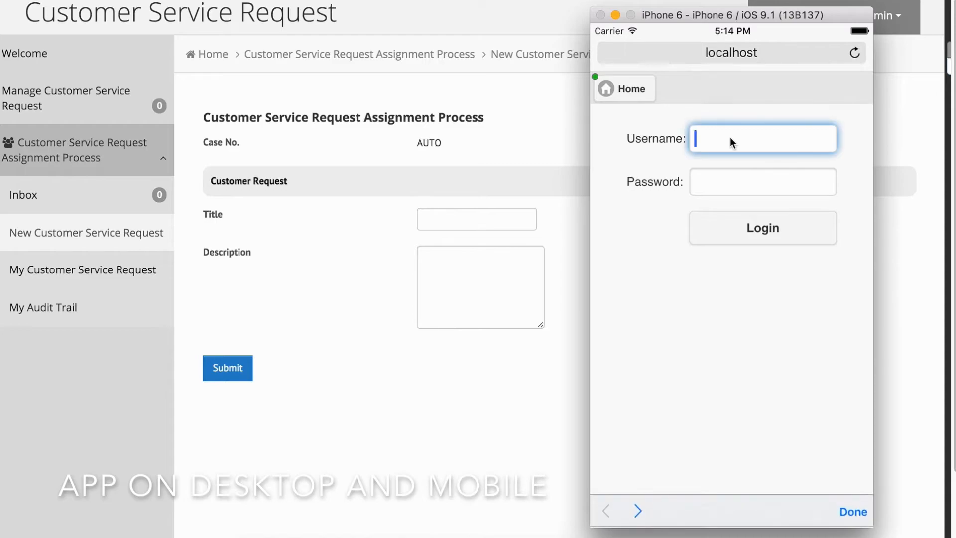
{"action": "type", "text": "admin"}
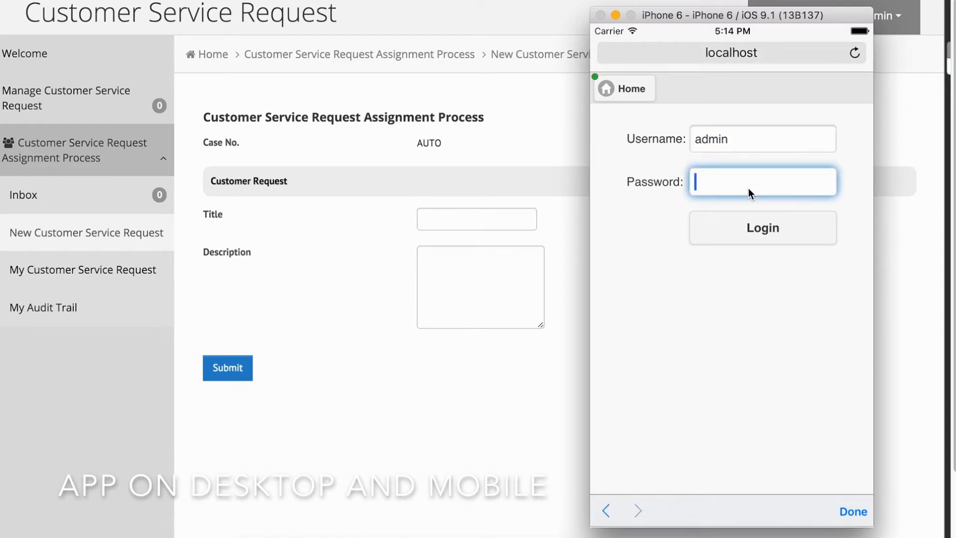
{"action": "type", "text": "admin"}
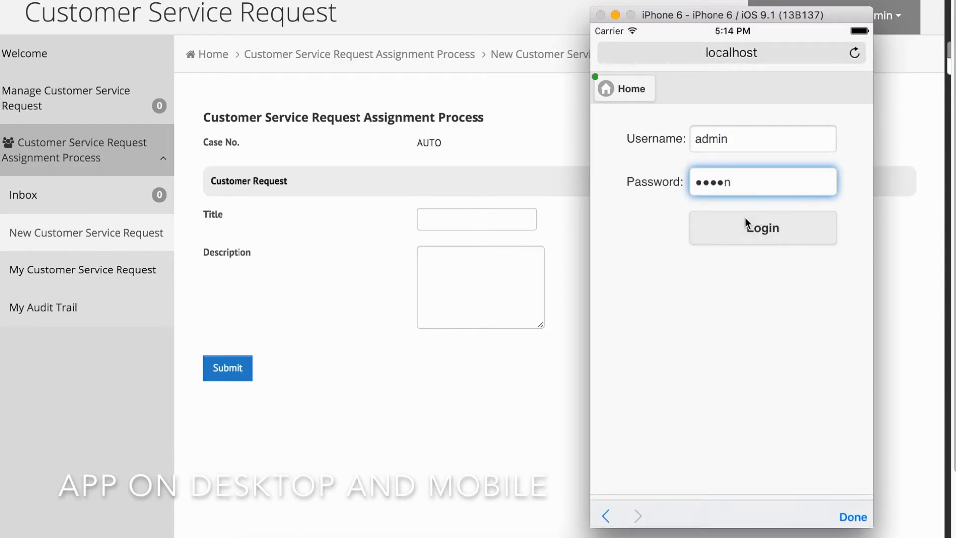
{"action": "left_click", "coordinate": [761, 227]}
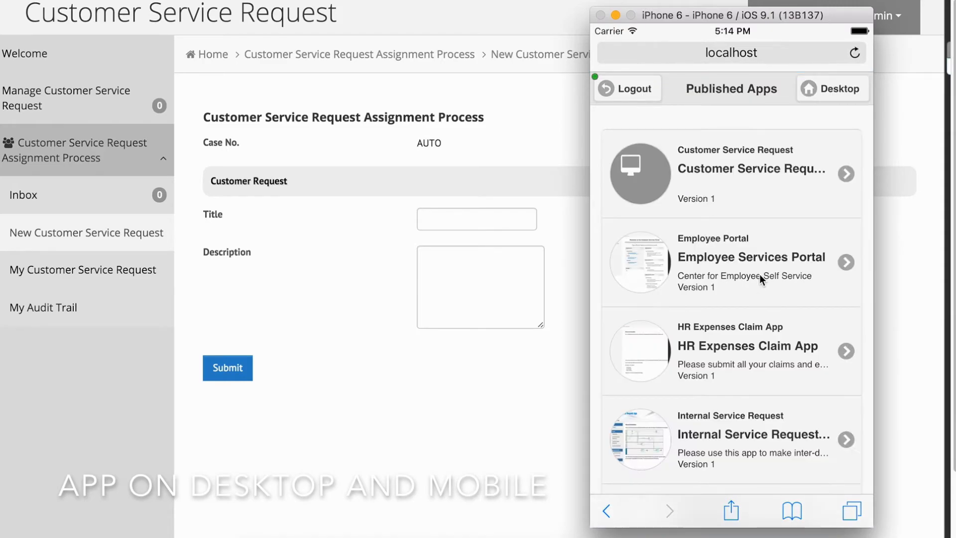
- Open the Customer Service Request app and its New Customer Service Request form on the phone
{"action": "left_click", "coordinate": [731, 174]}
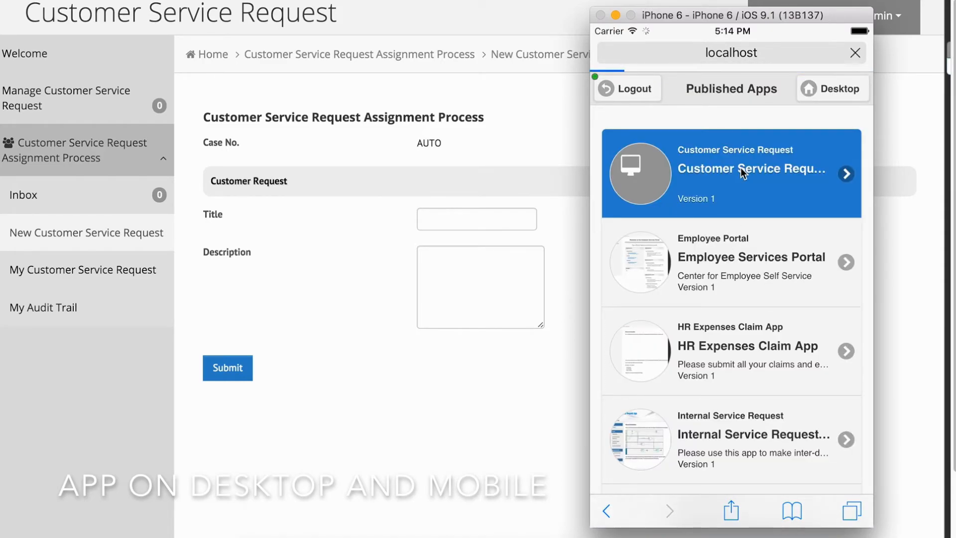
{"action": "left_click", "coordinate": [730, 173]}
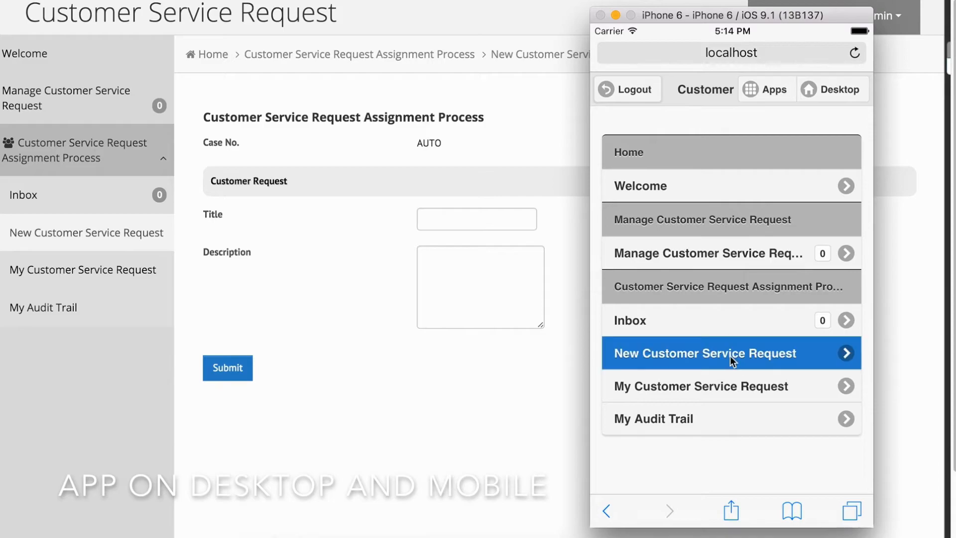
{"action": "left_click", "coordinate": [704, 353]}
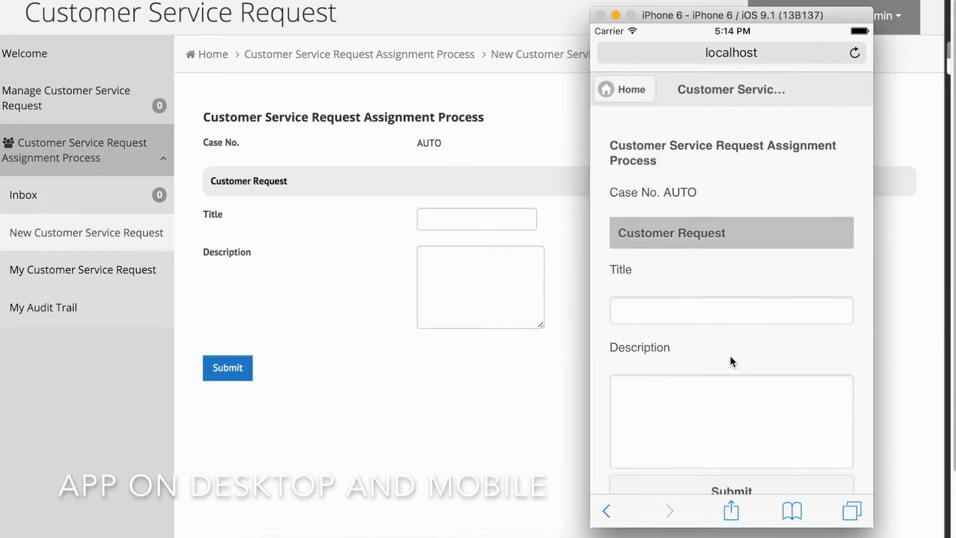
{"action": "scroll", "scroll_direction": "down", "scroll_amount": 3}
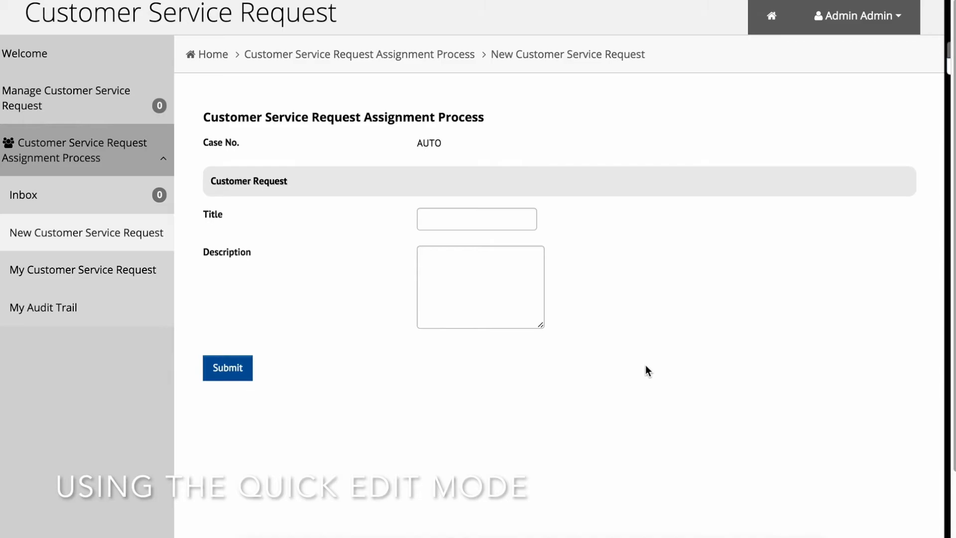
{"action": "mouse_move", "coordinate": [868, 275]}
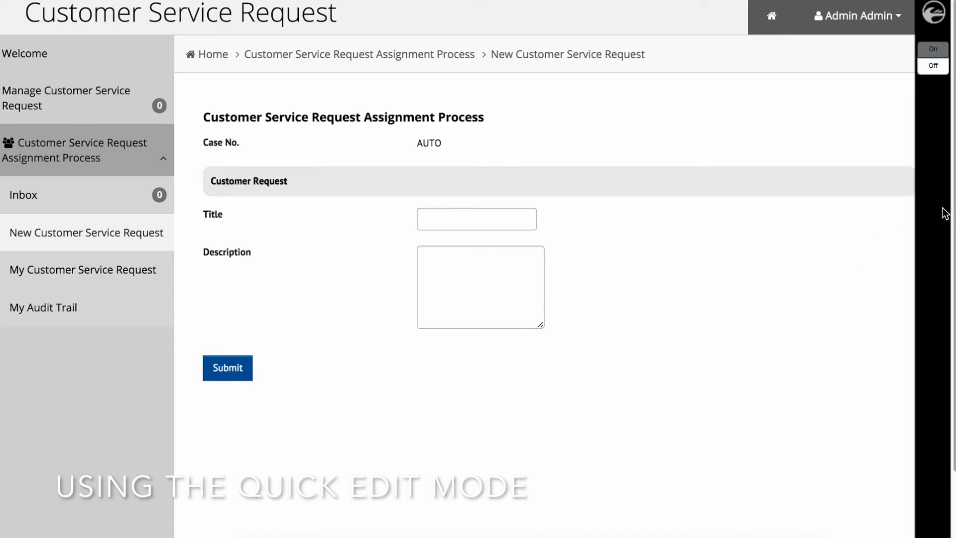
{"action": "mouse_move", "coordinate": [939, 58]}
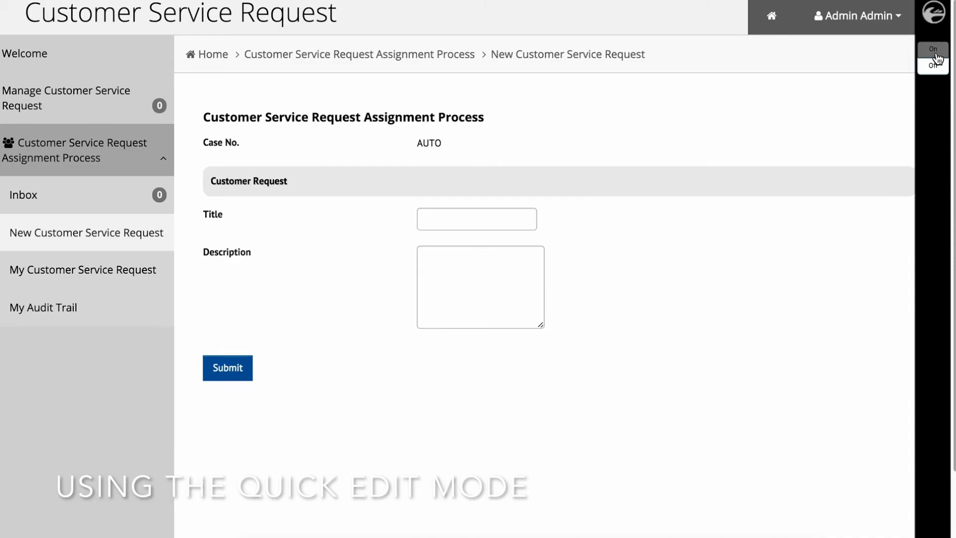
- Turn on Quick Edit and open the Customer Service Request form in Form Builder
{"action": "left_click", "coordinate": [932, 50]}
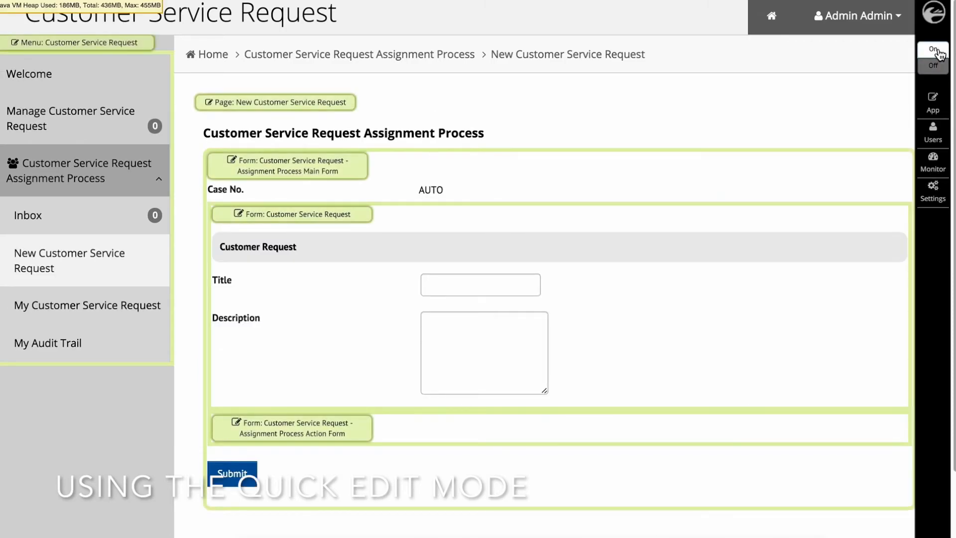
{"action": "left_click", "coordinate": [932, 55]}
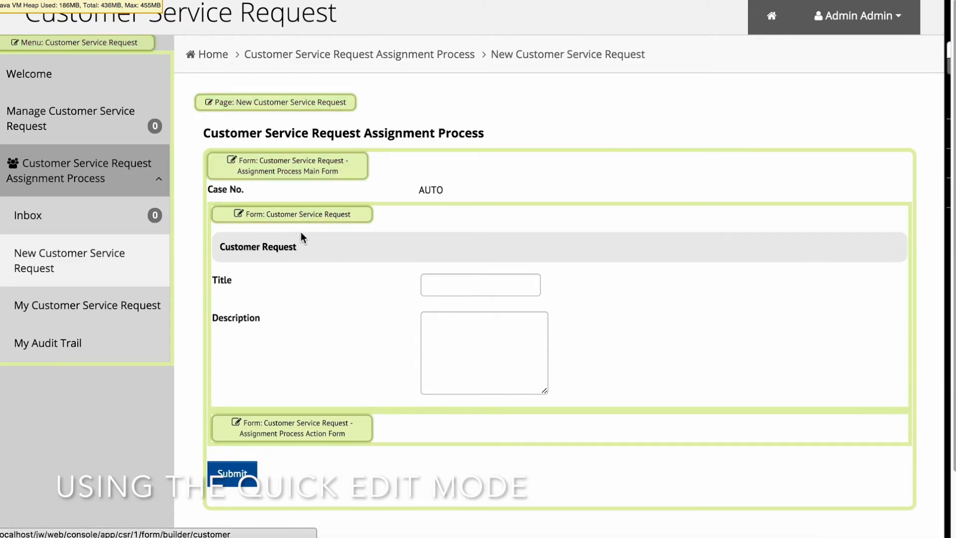
{"action": "mouse_move", "coordinate": [342, 362]}
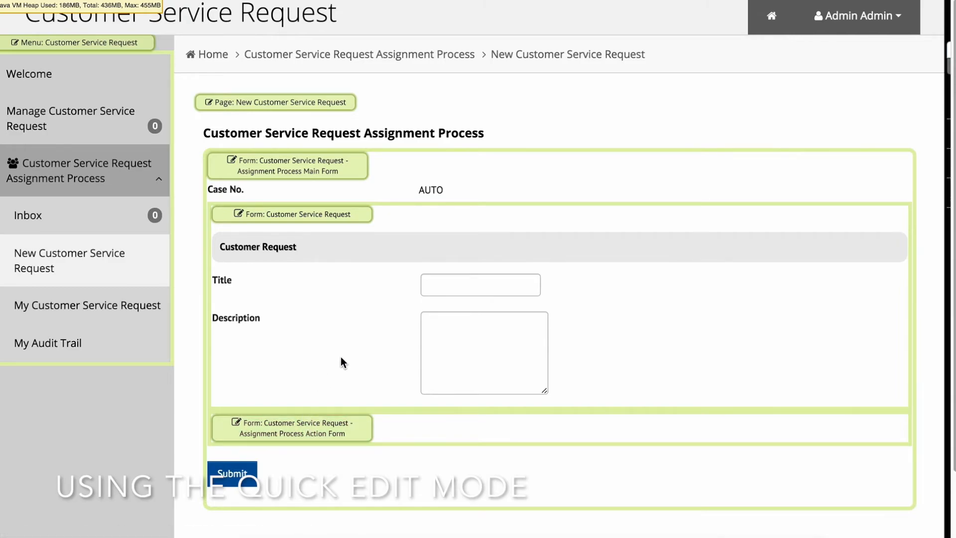
{"action": "mouse_move", "coordinate": [342, 315]}
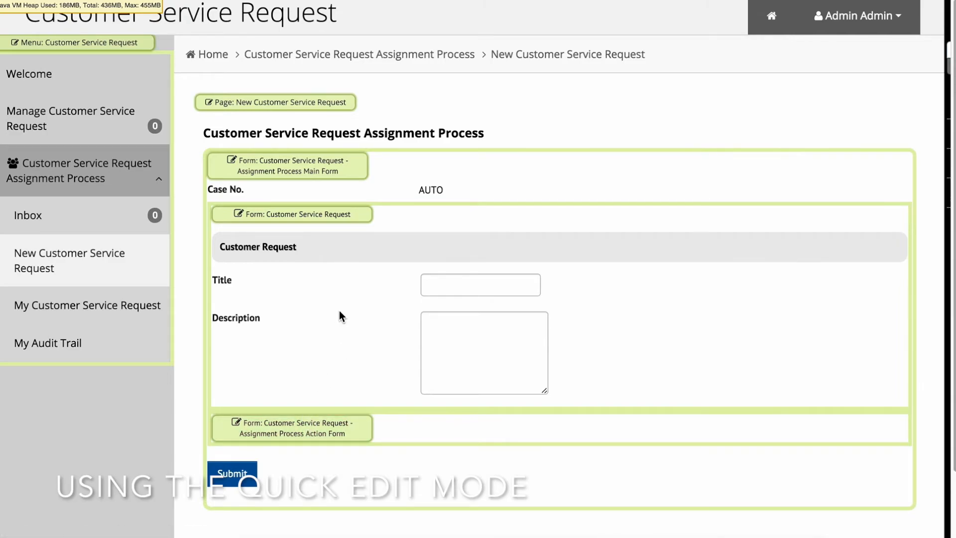
{"action": "mouse_move", "coordinate": [331, 294]}
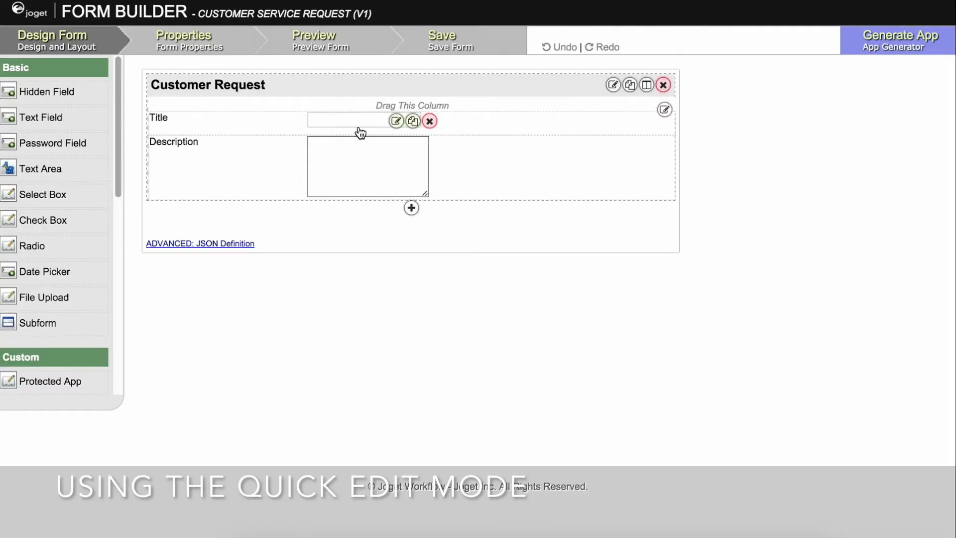
- Set the Title field's validator to Mandatory in its advanced options
{"action": "left_click", "coordinate": [396, 121]}
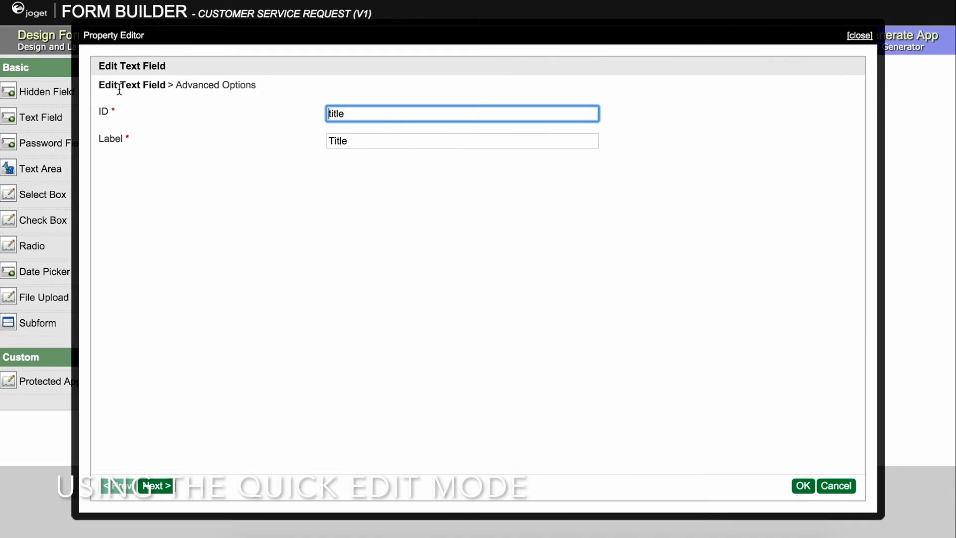
{"action": "left_click", "coordinate": [156, 486]}
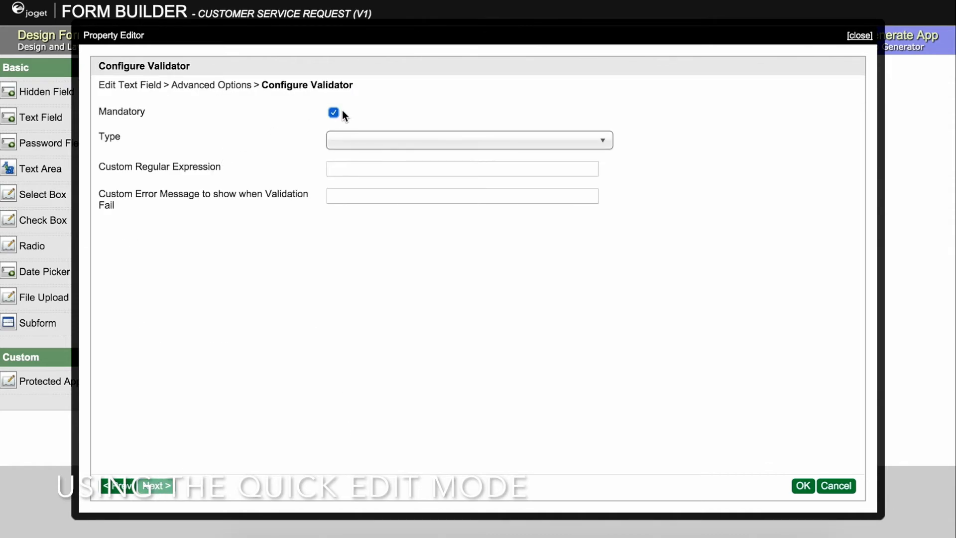
{"action": "left_click", "coordinate": [468, 139]}
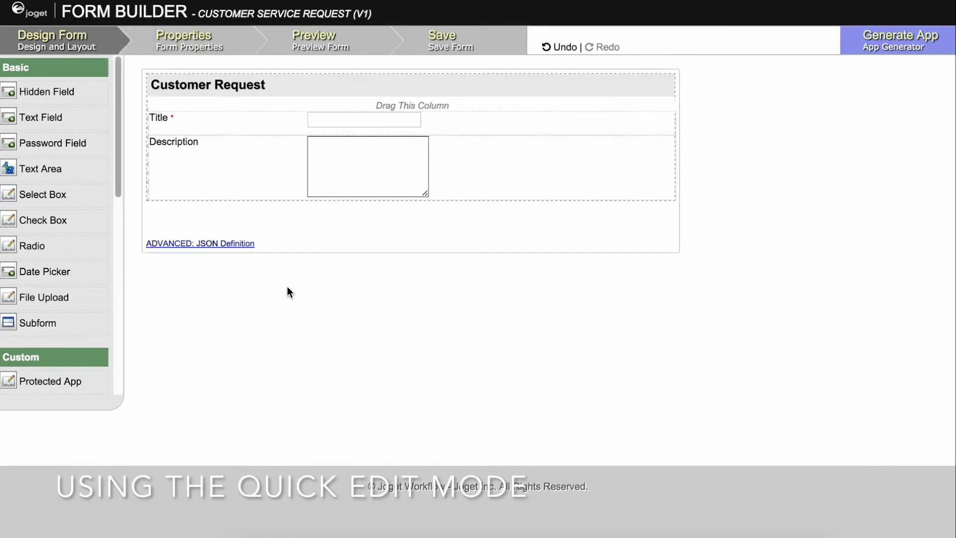
- Add a select box below Description and label it Priority
{"action": "left_click_drag", "start_coordinate": [35, 194], "coordinate": [311, 128]}
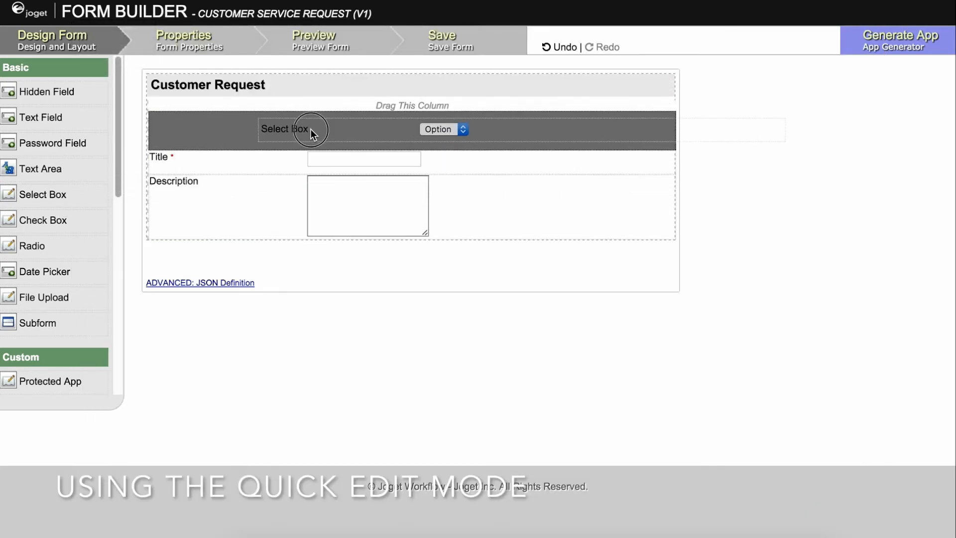
{"action": "left_click_drag", "start_coordinate": [283, 129], "coordinate": [283, 210]}
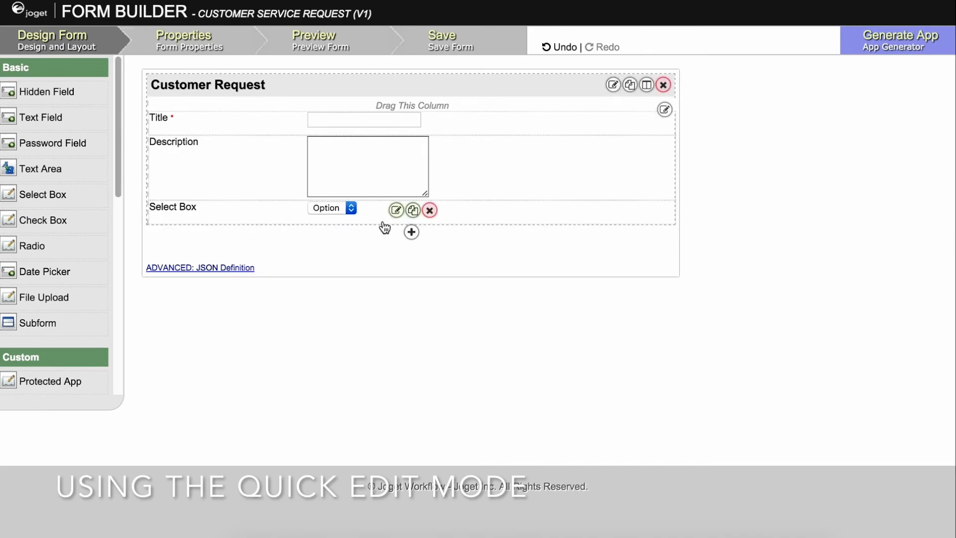
{"action": "left_click", "coordinate": [395, 210]}
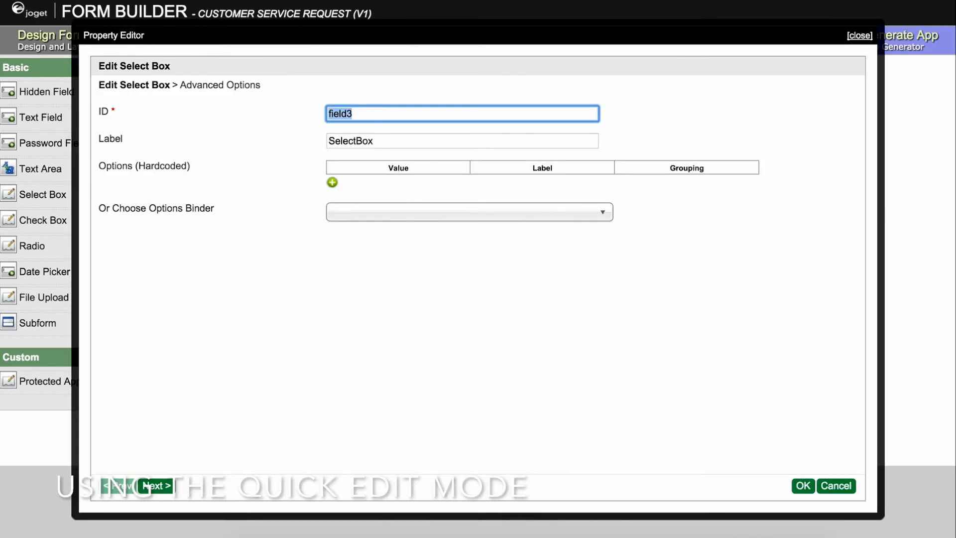
{"action": "type", "text": "P"}
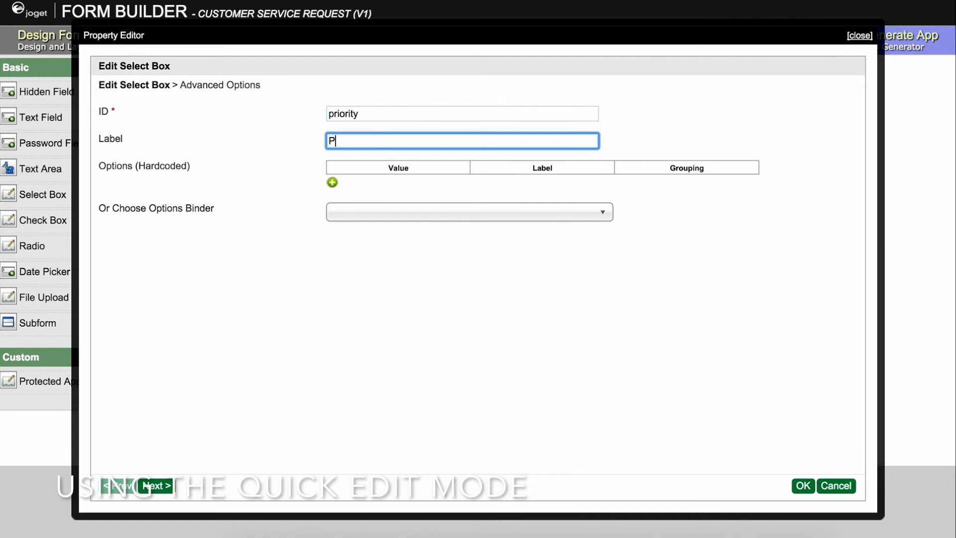
{"action": "type", "text": "riority"}
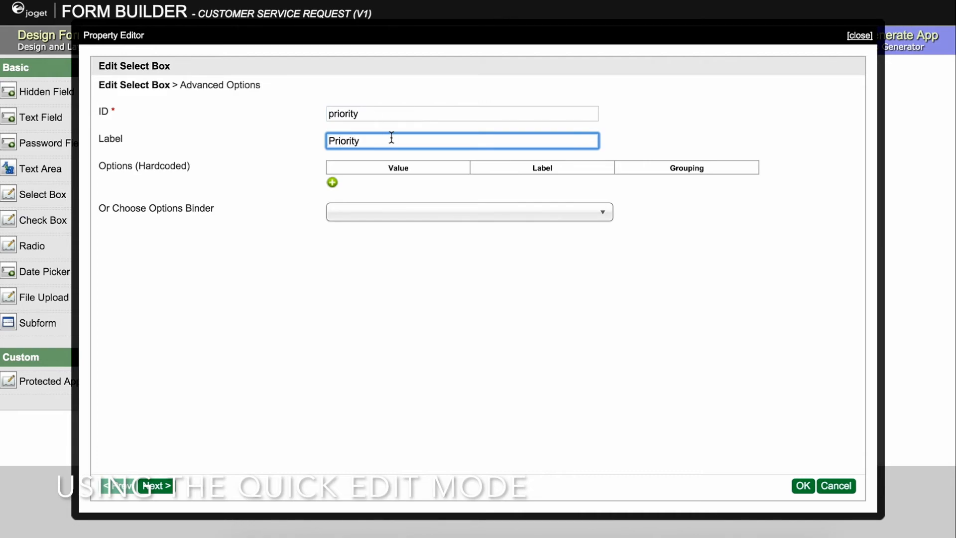
- Give the Priority dropdown Low and High options, then save the form
{"action": "left_click", "coordinate": [331, 182]}
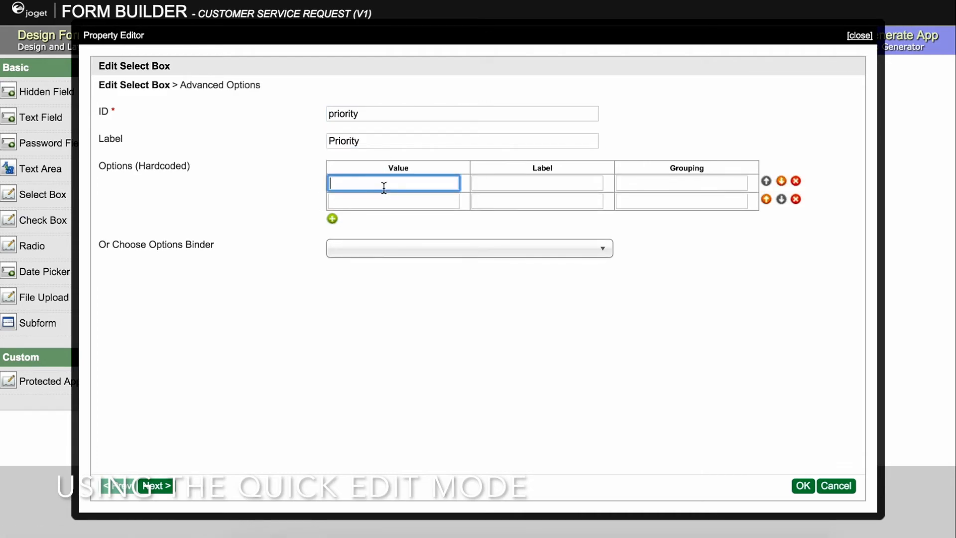
{"action": "type", "text": "Low"}
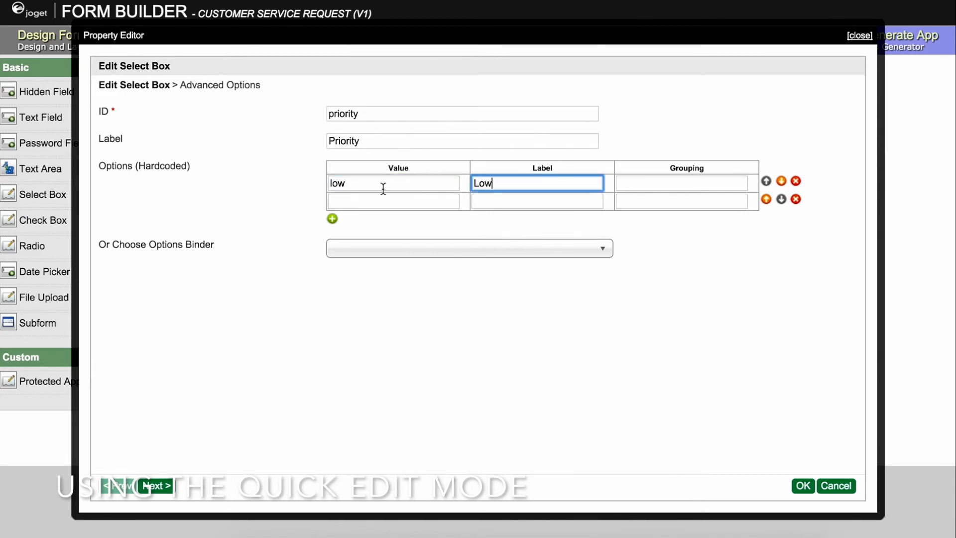
{"action": "type", "text": "High"}
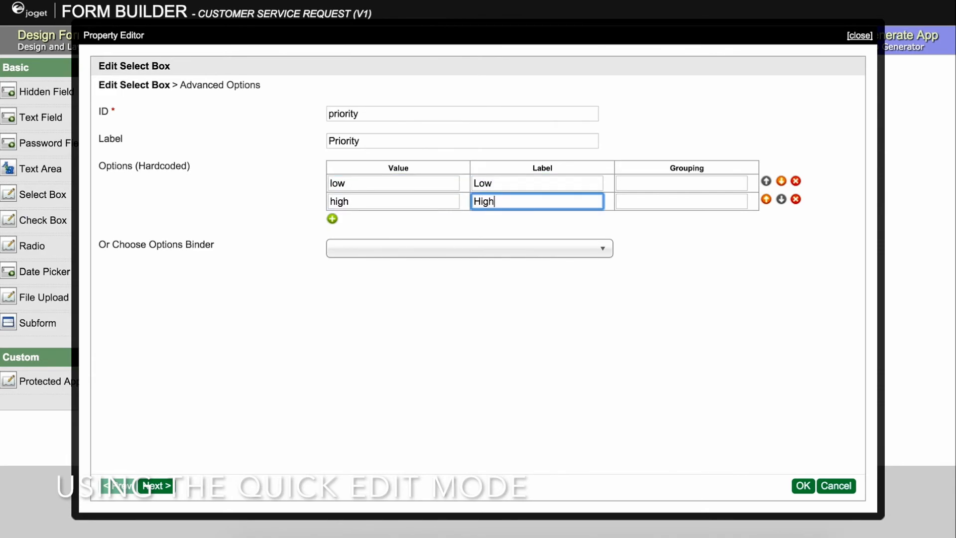
{"action": "left_click", "coordinate": [801, 486]}
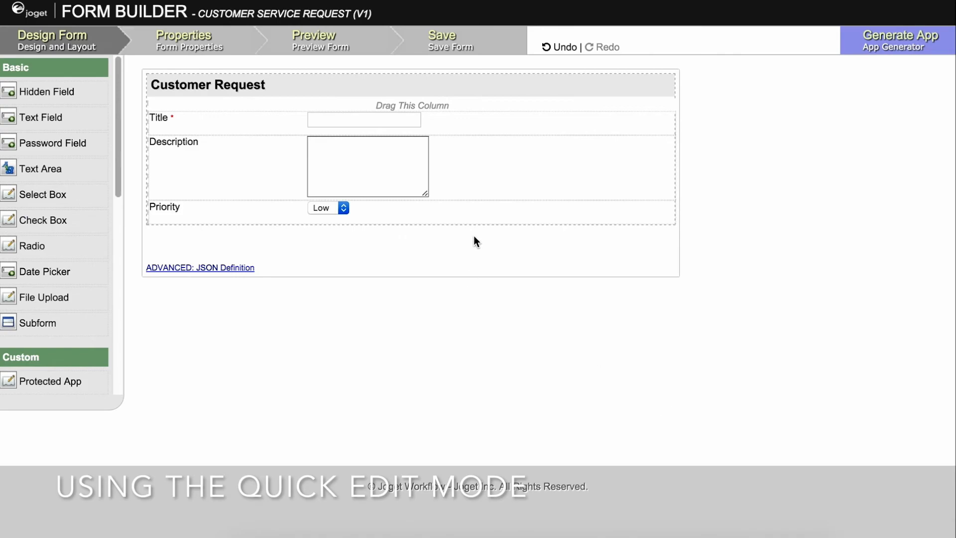
{"action": "left_click", "coordinate": [450, 40]}
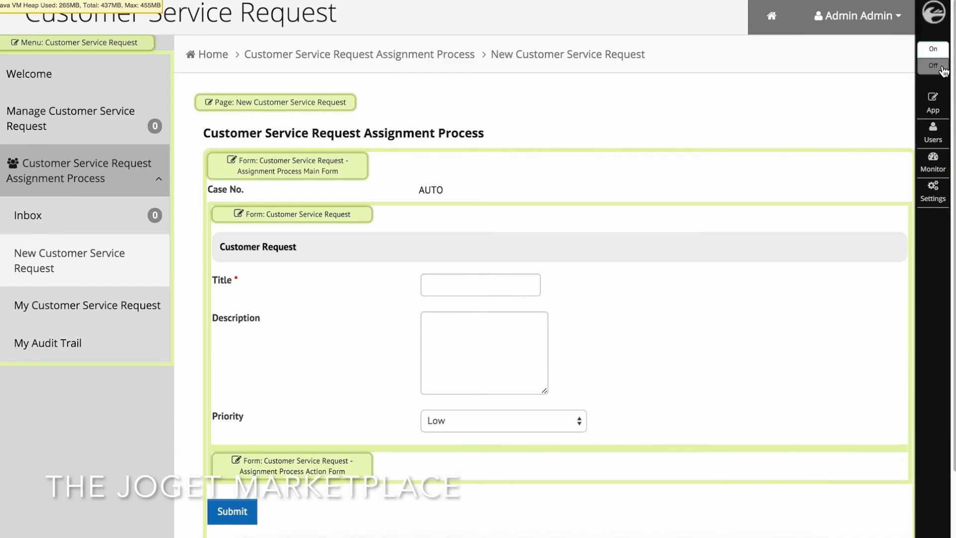
- Turn off Quick Edit mode
{"action": "left_click", "coordinate": [932, 65]}
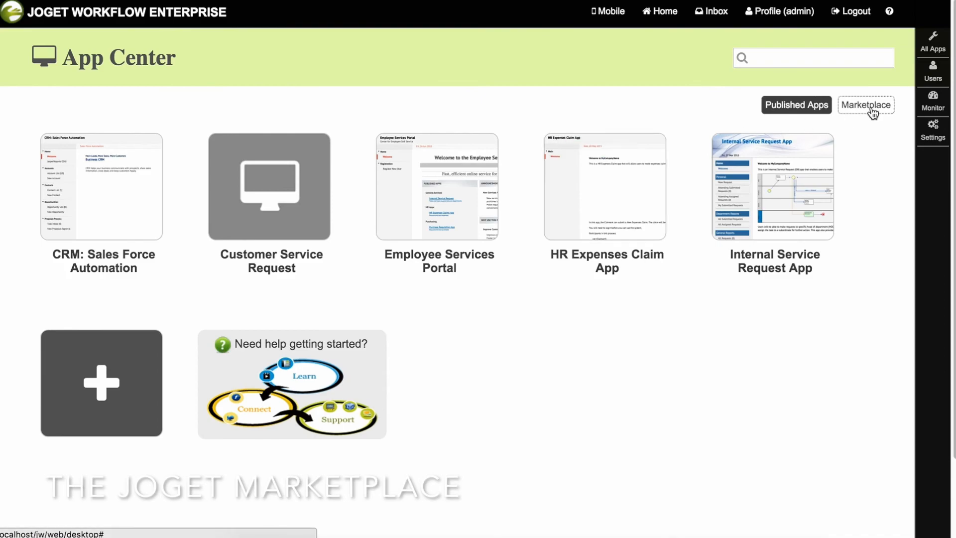
- Open the Joget Marketplace and log in with the public user account
{"action": "left_click", "coordinate": [865, 104]}
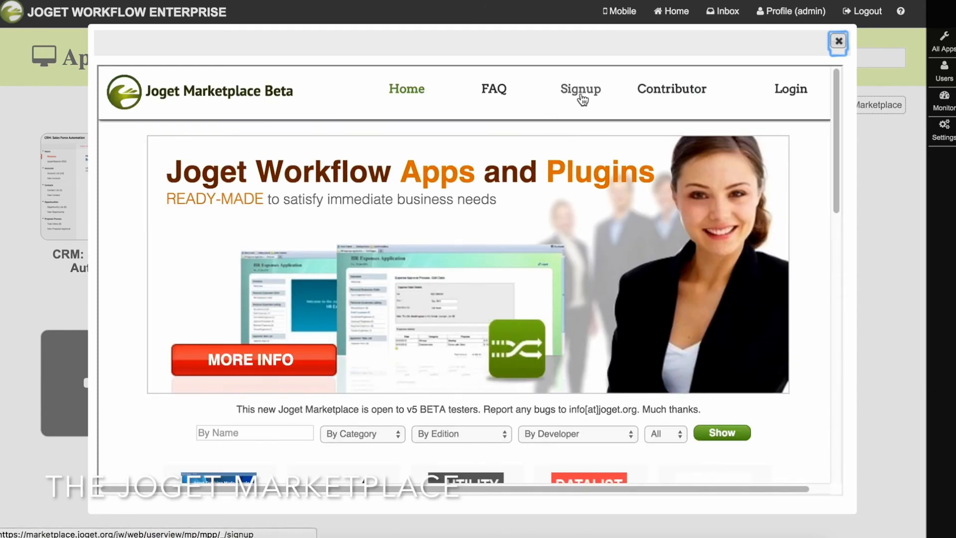
{"action": "left_click", "coordinate": [579, 89]}
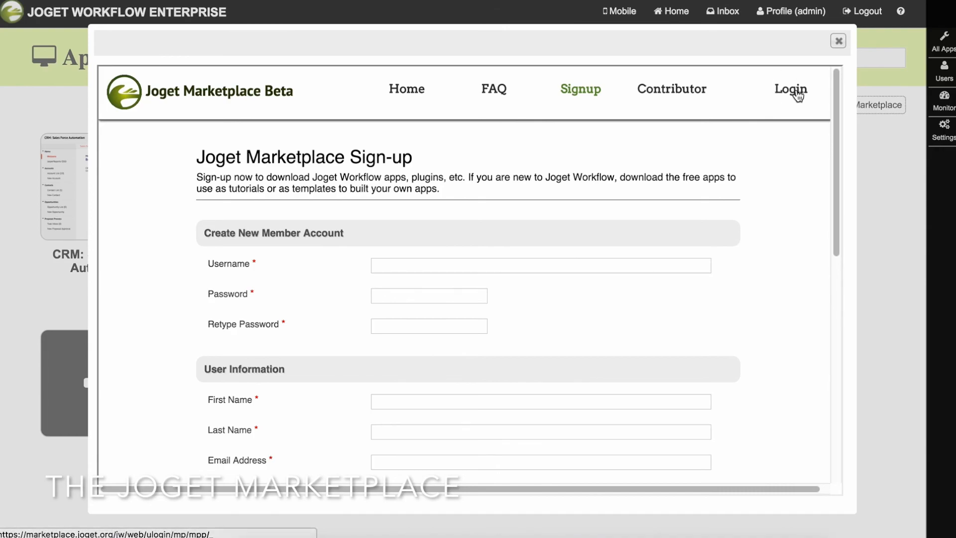
{"action": "type", "text": "public"}
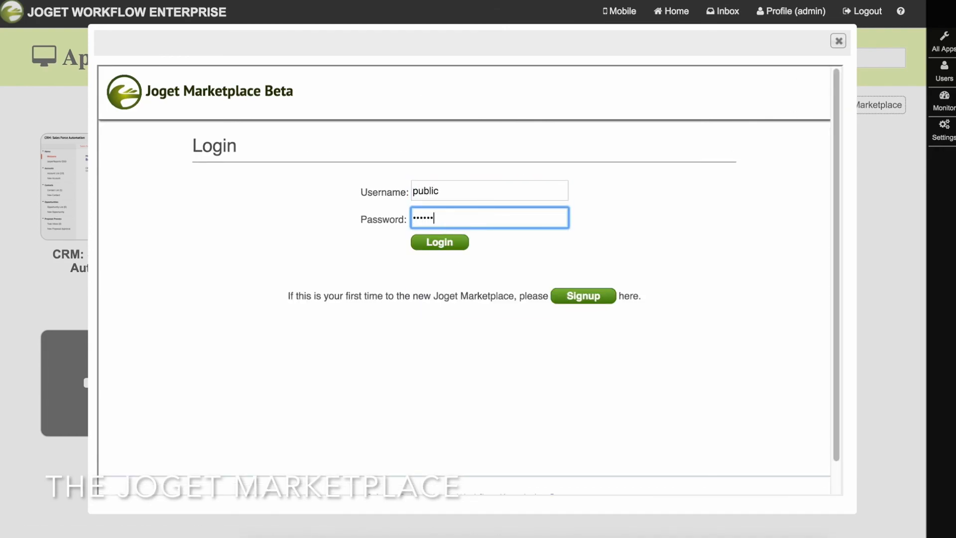
{"action": "left_click", "coordinate": [439, 242]}
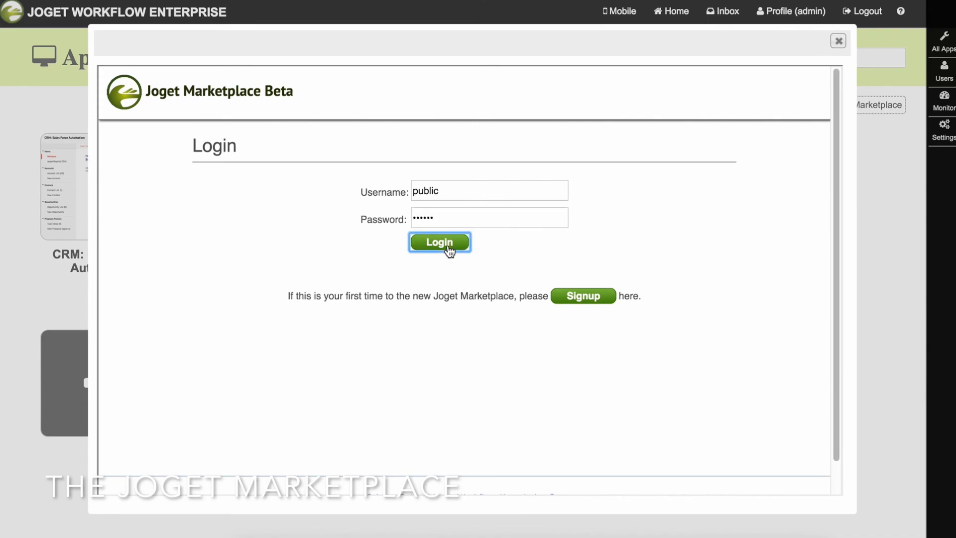
{"action": "left_click", "coordinate": [439, 242]}
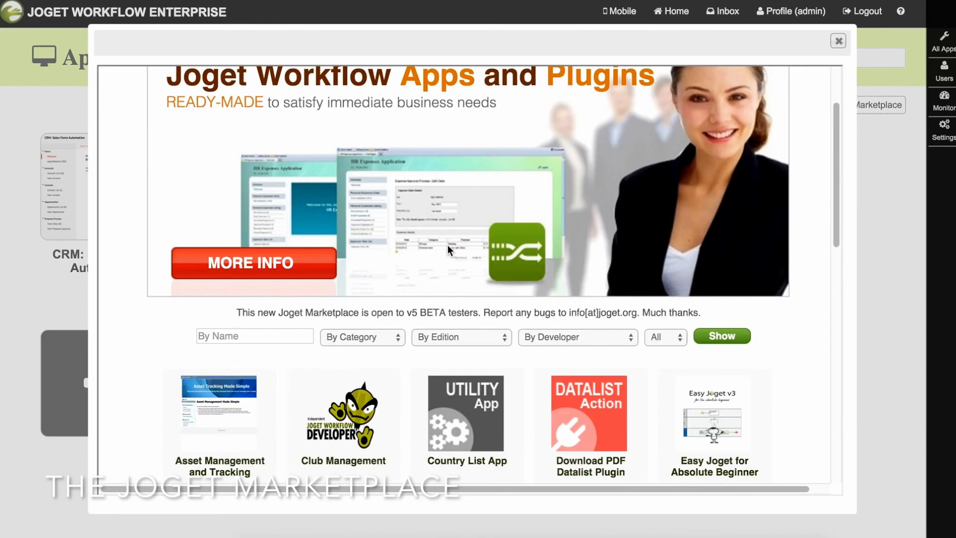
- Install the Asset Management and Tracking app from the Marketplace and launch it from App Center
{"action": "scroll", "scroll_direction": "down", "scroll_amount": 3}
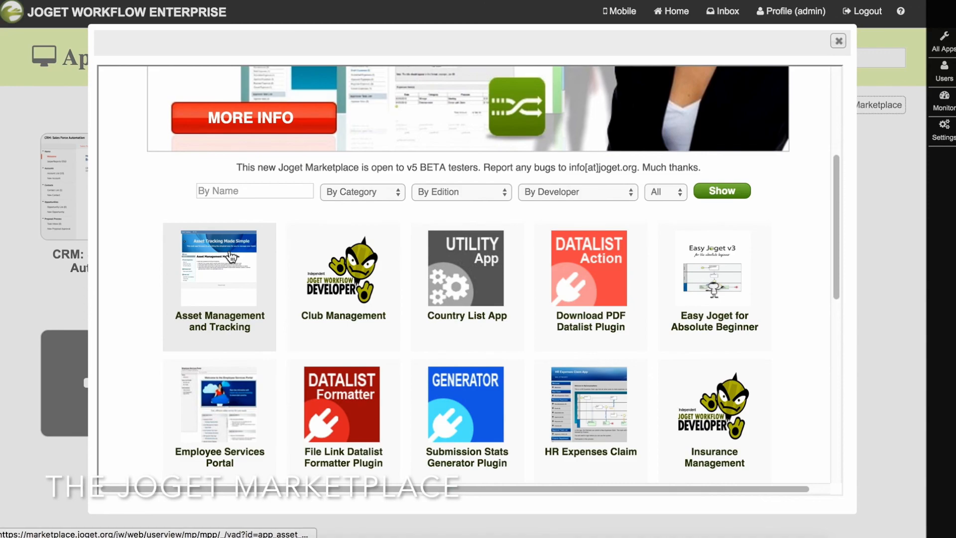
{"action": "left_click", "coordinate": [218, 269]}
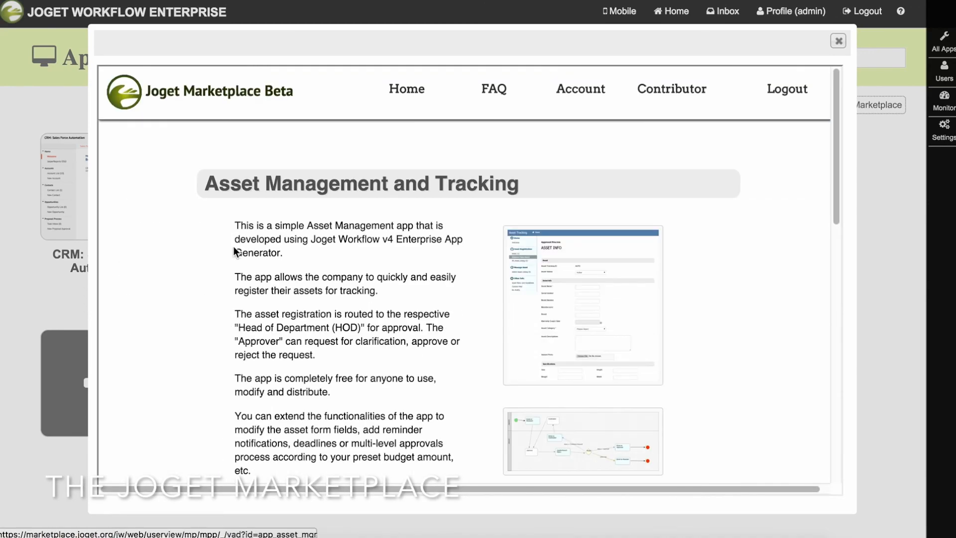
{"action": "scroll", "scroll_direction": "down", "scroll_amount": 3}
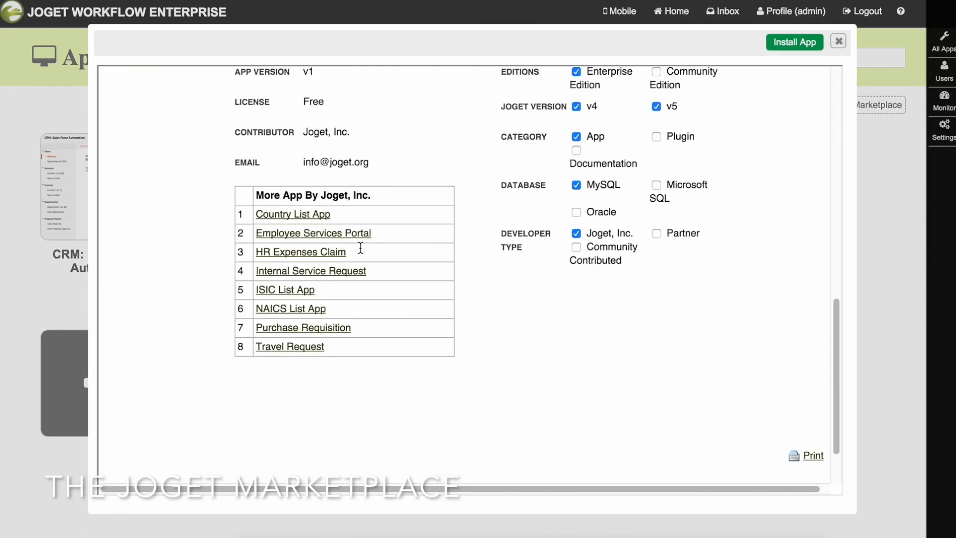
{"action": "left_click", "coordinate": [795, 41]}
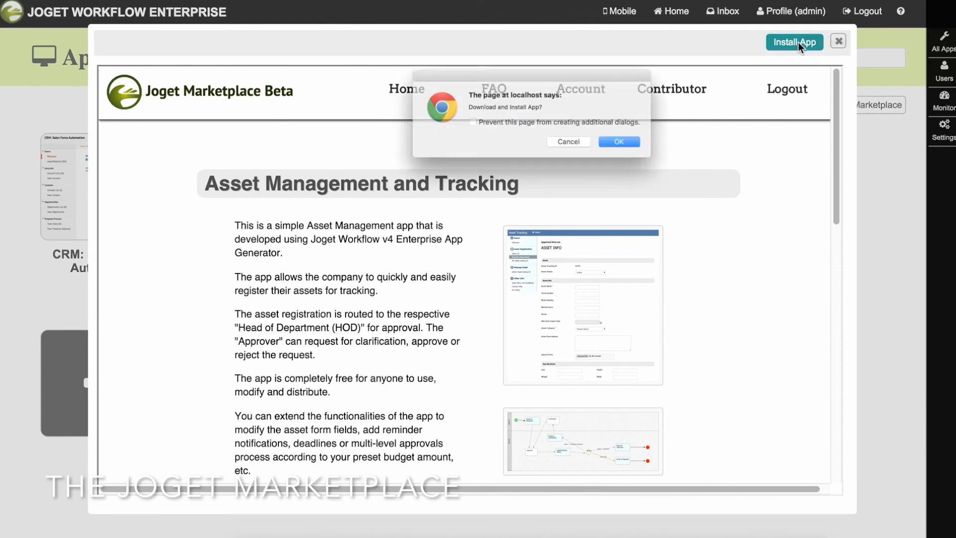
{"action": "left_click", "coordinate": [619, 142]}
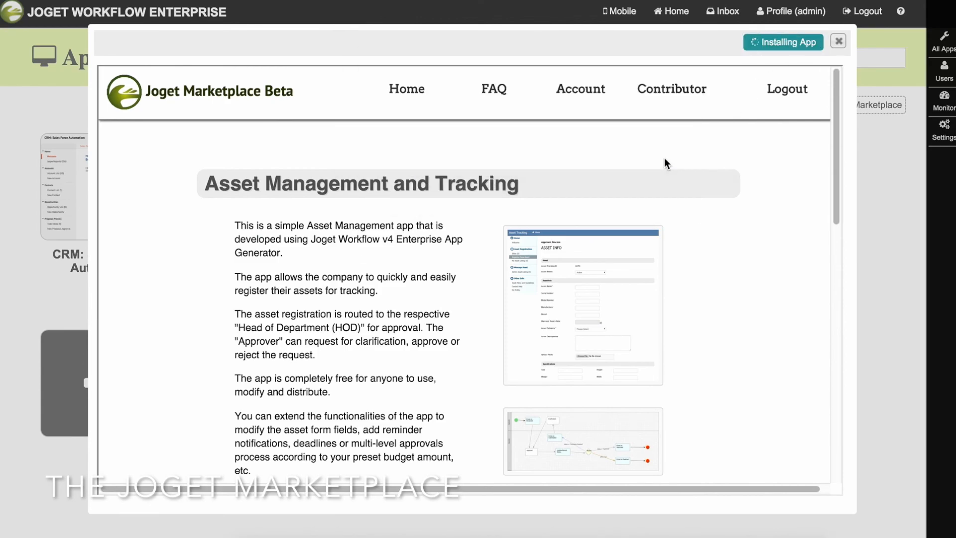
{"action": "mouse_move", "coordinate": [604, 146]}
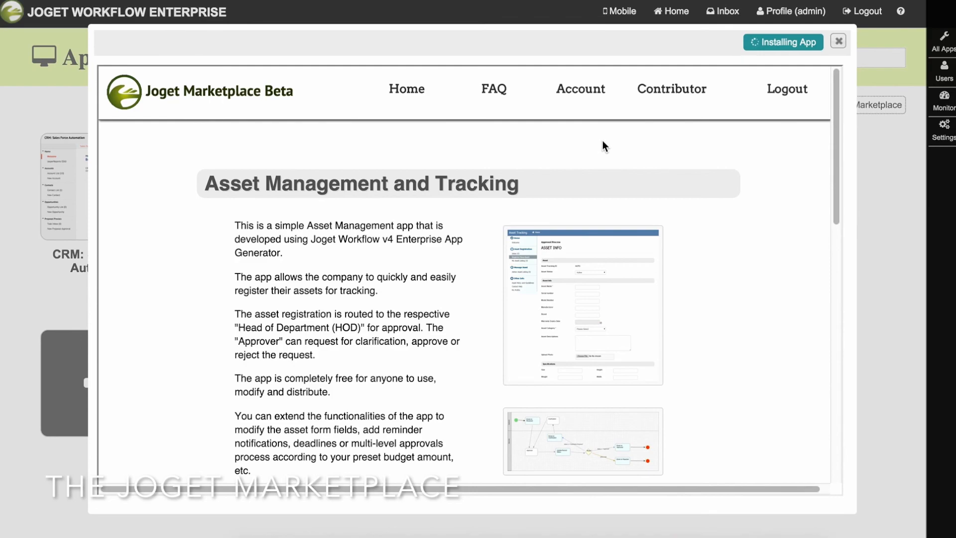
{"action": "left_click", "coordinate": [838, 41]}
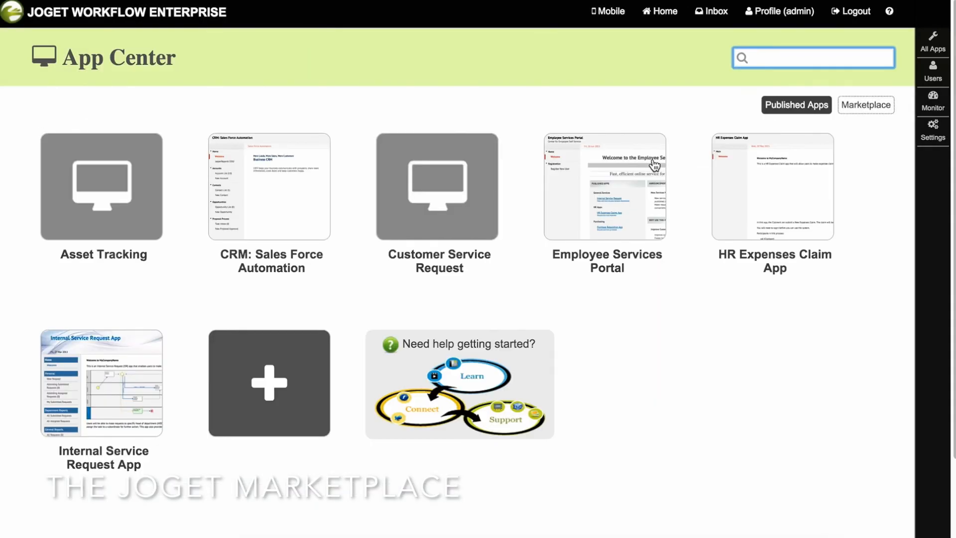
{"action": "left_click", "coordinate": [103, 187]}
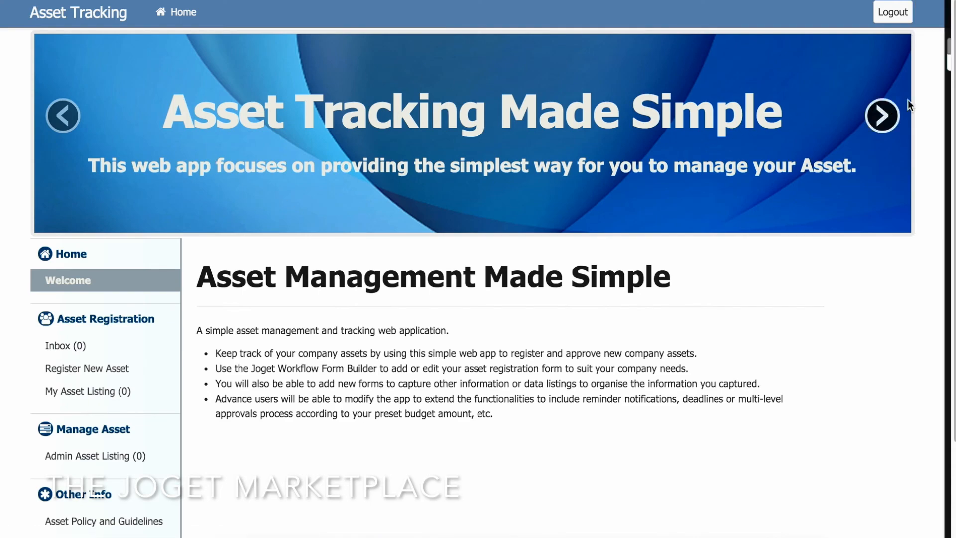